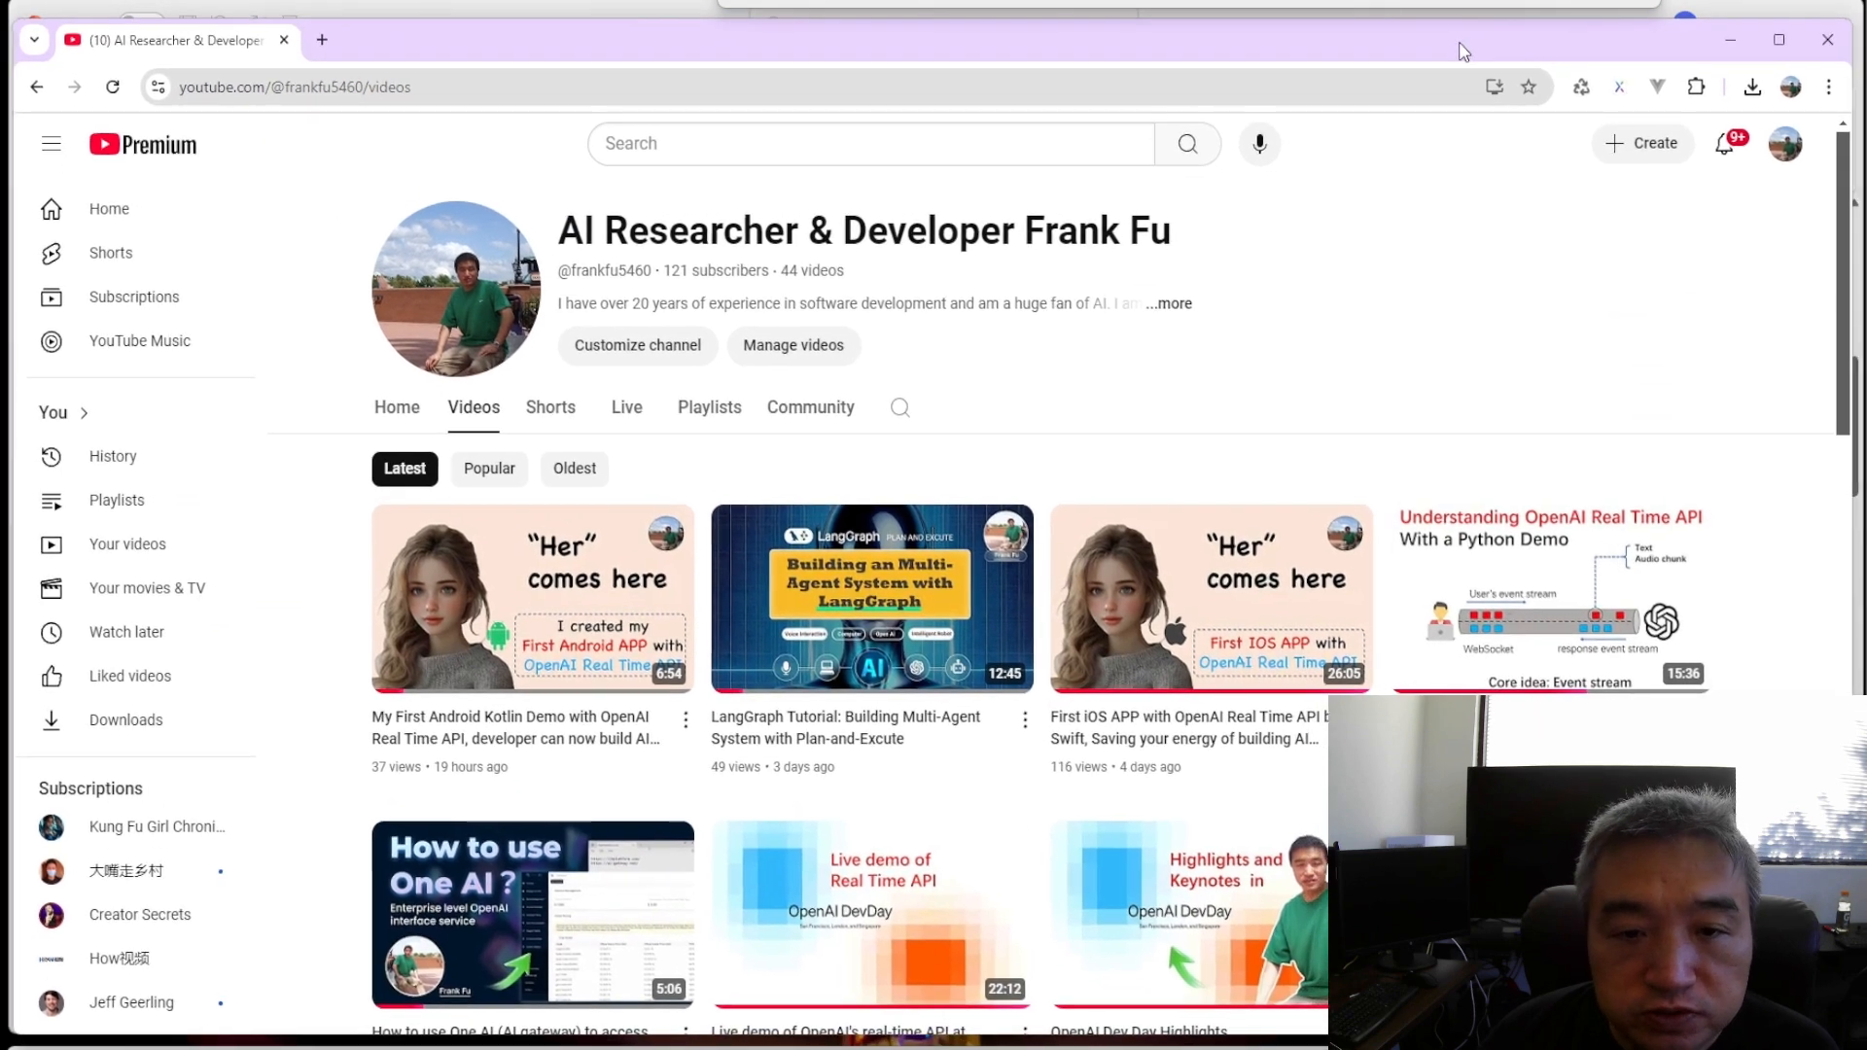
{"action": "mouse_move", "coordinate": [1400, 164]}
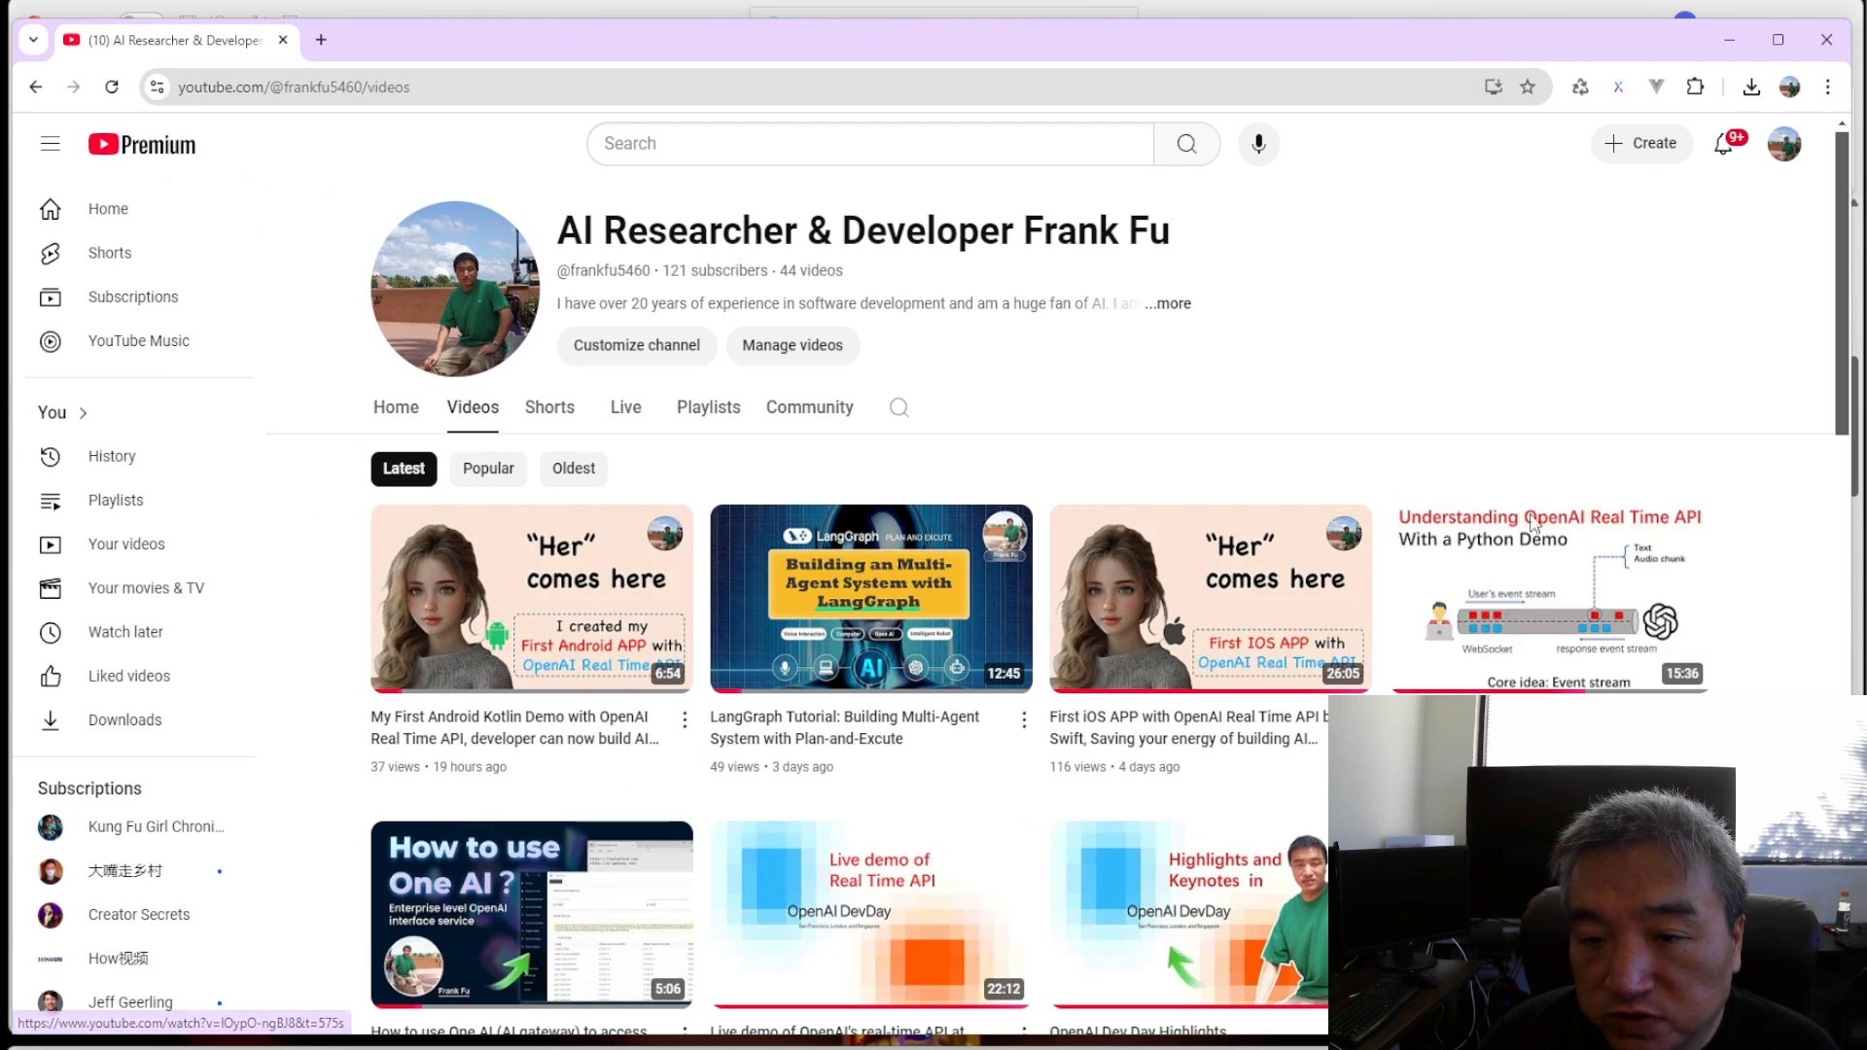
{"action": "mouse_move", "coordinate": [1548, 595]}
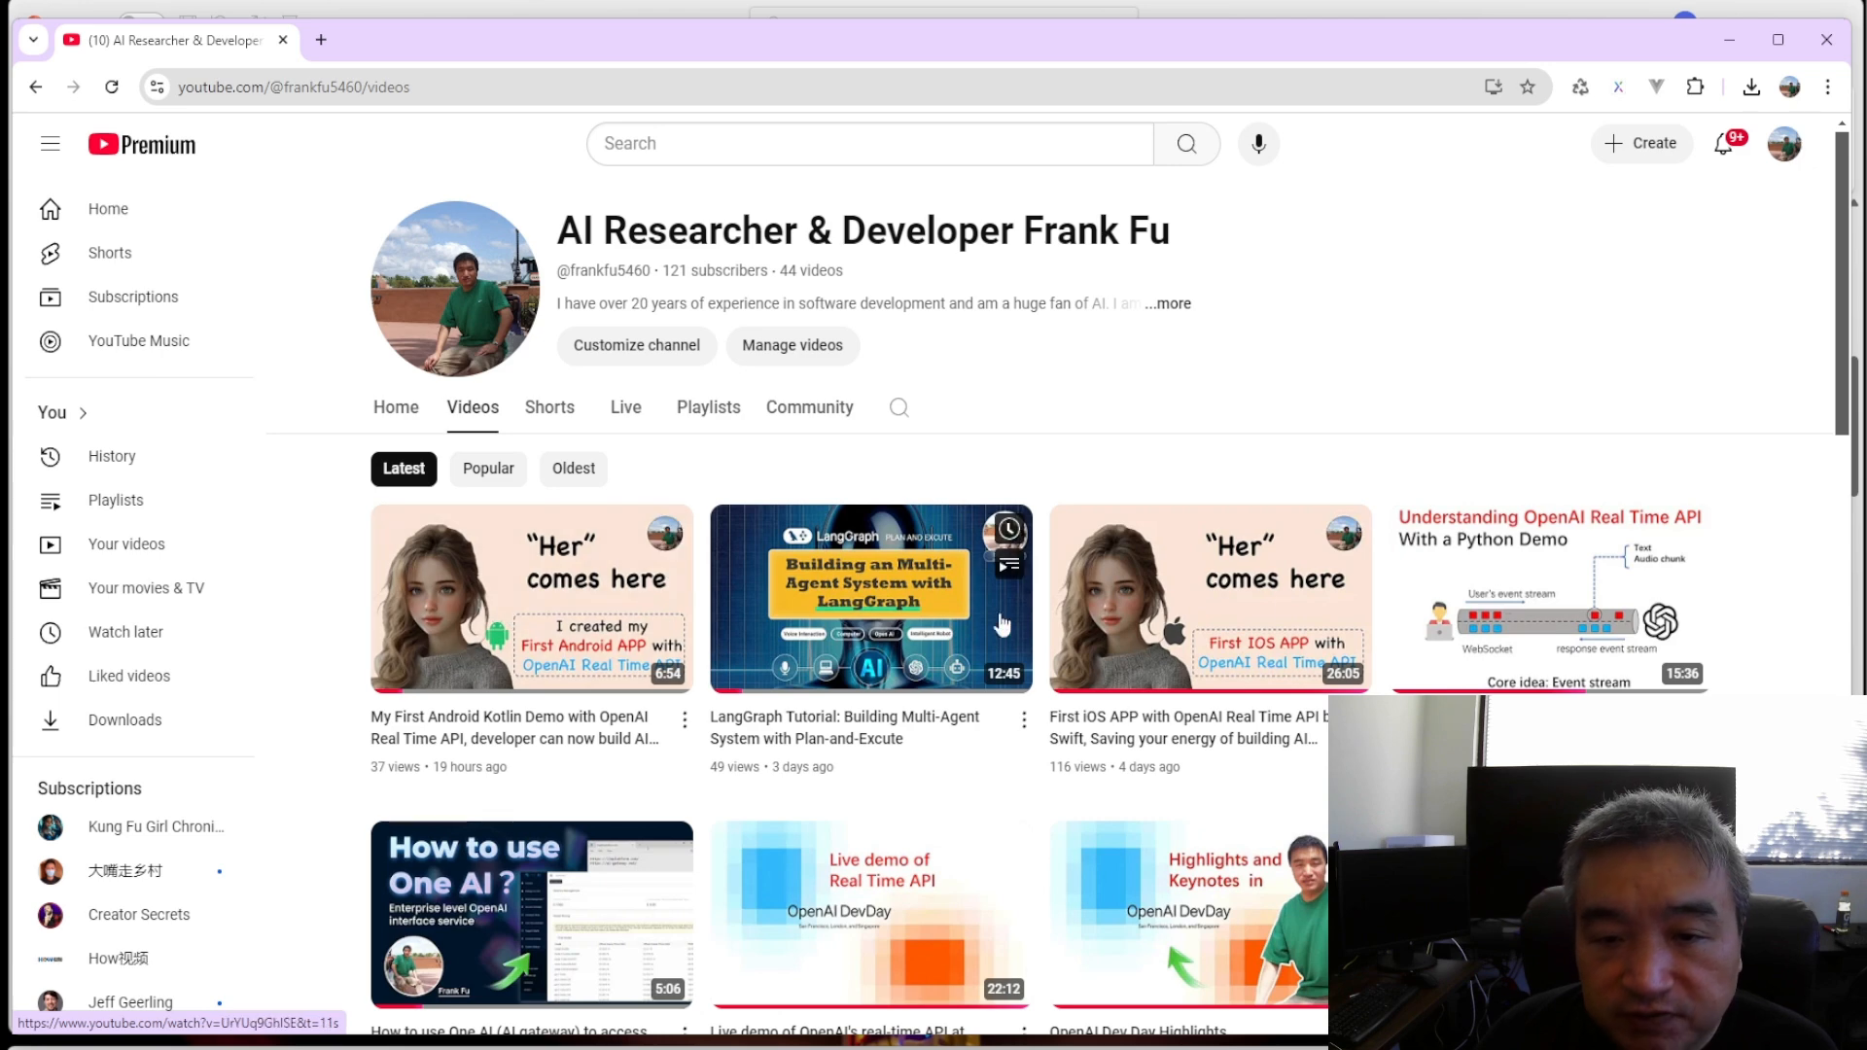
{"action": "mouse_move", "coordinate": [870, 595]}
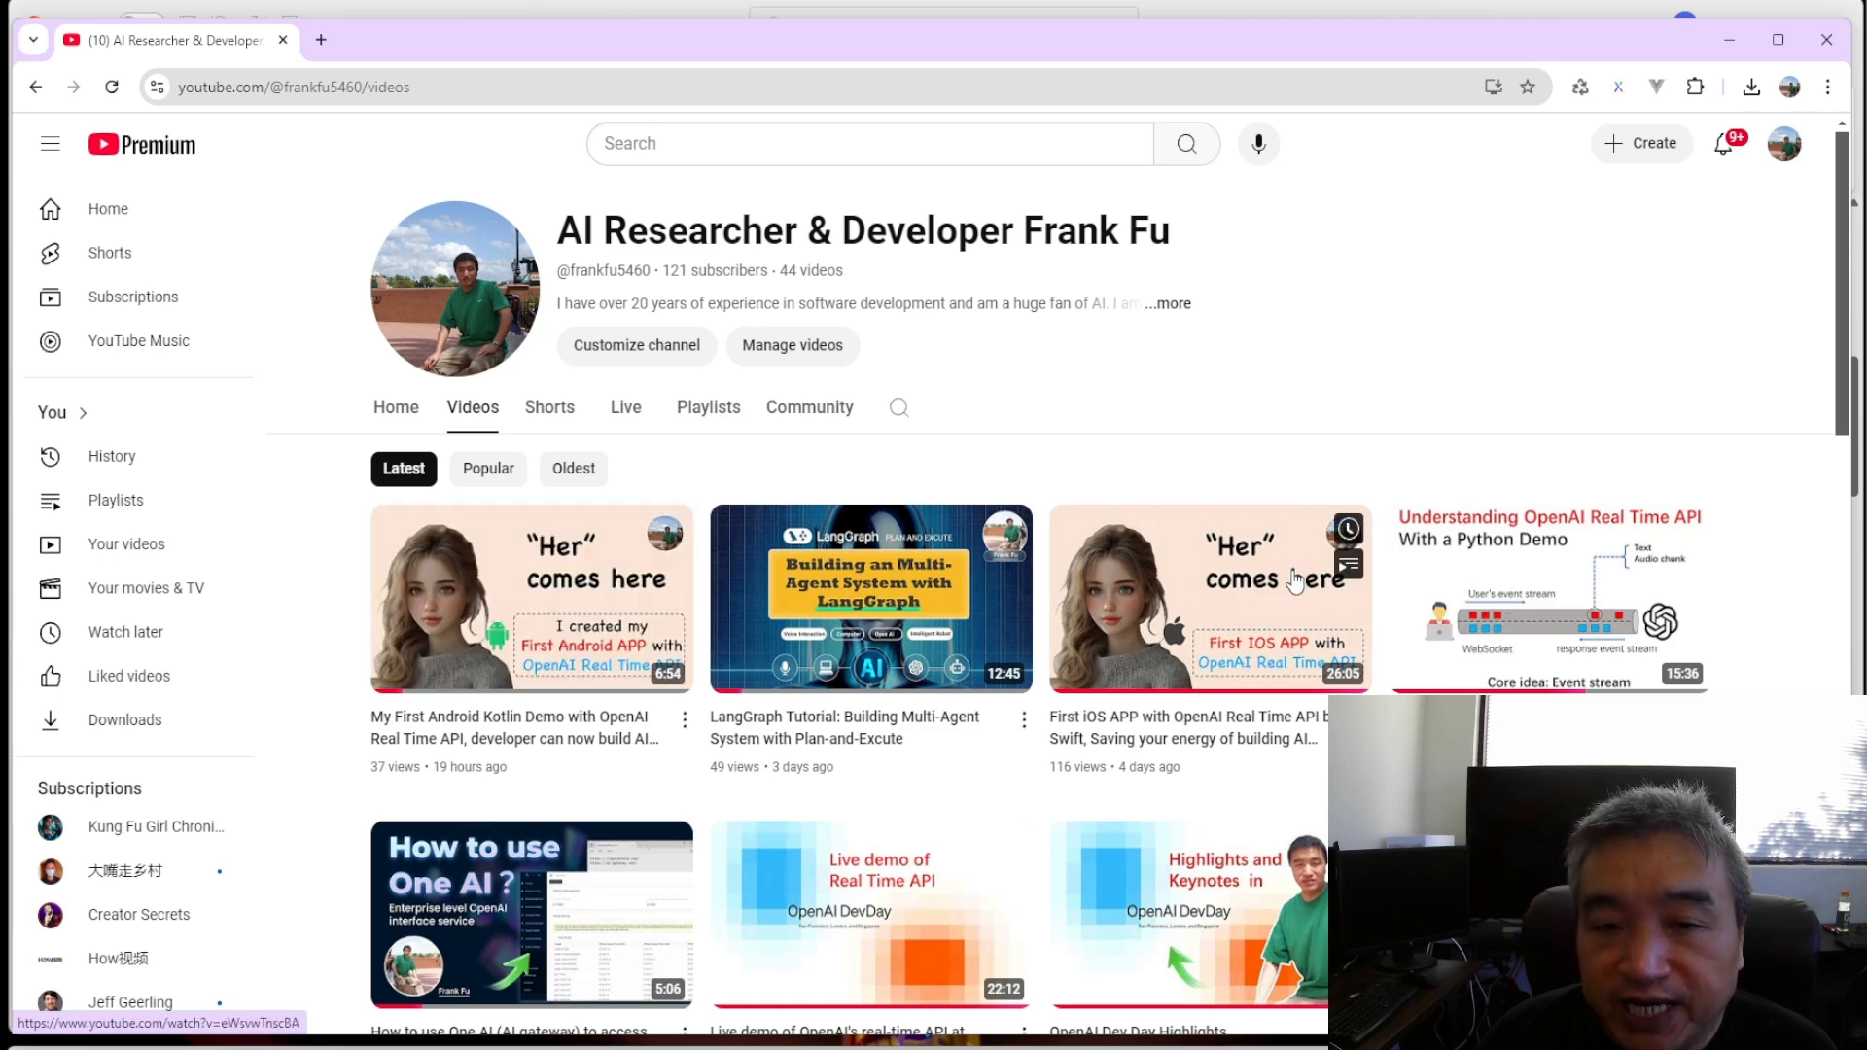
{"action": "mouse_move", "coordinate": [1532, 594]}
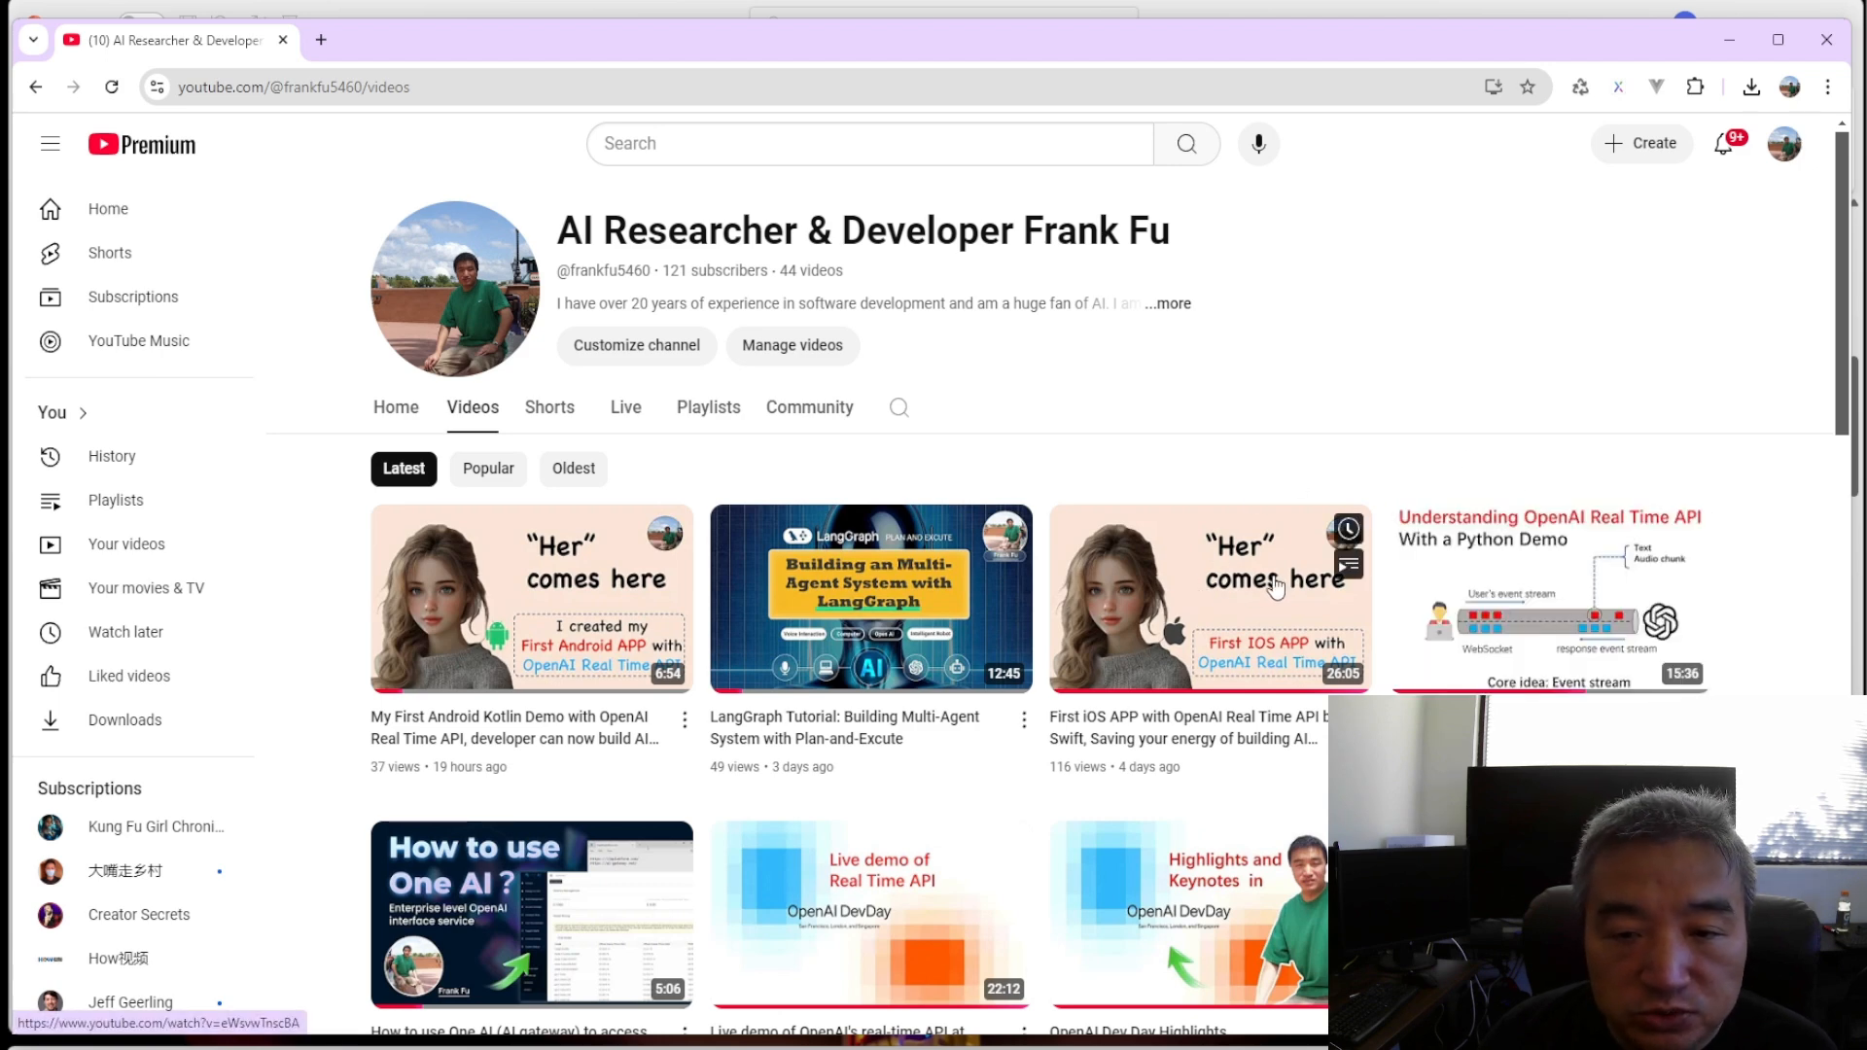
{"action": "mouse_move", "coordinate": [839, 363]}
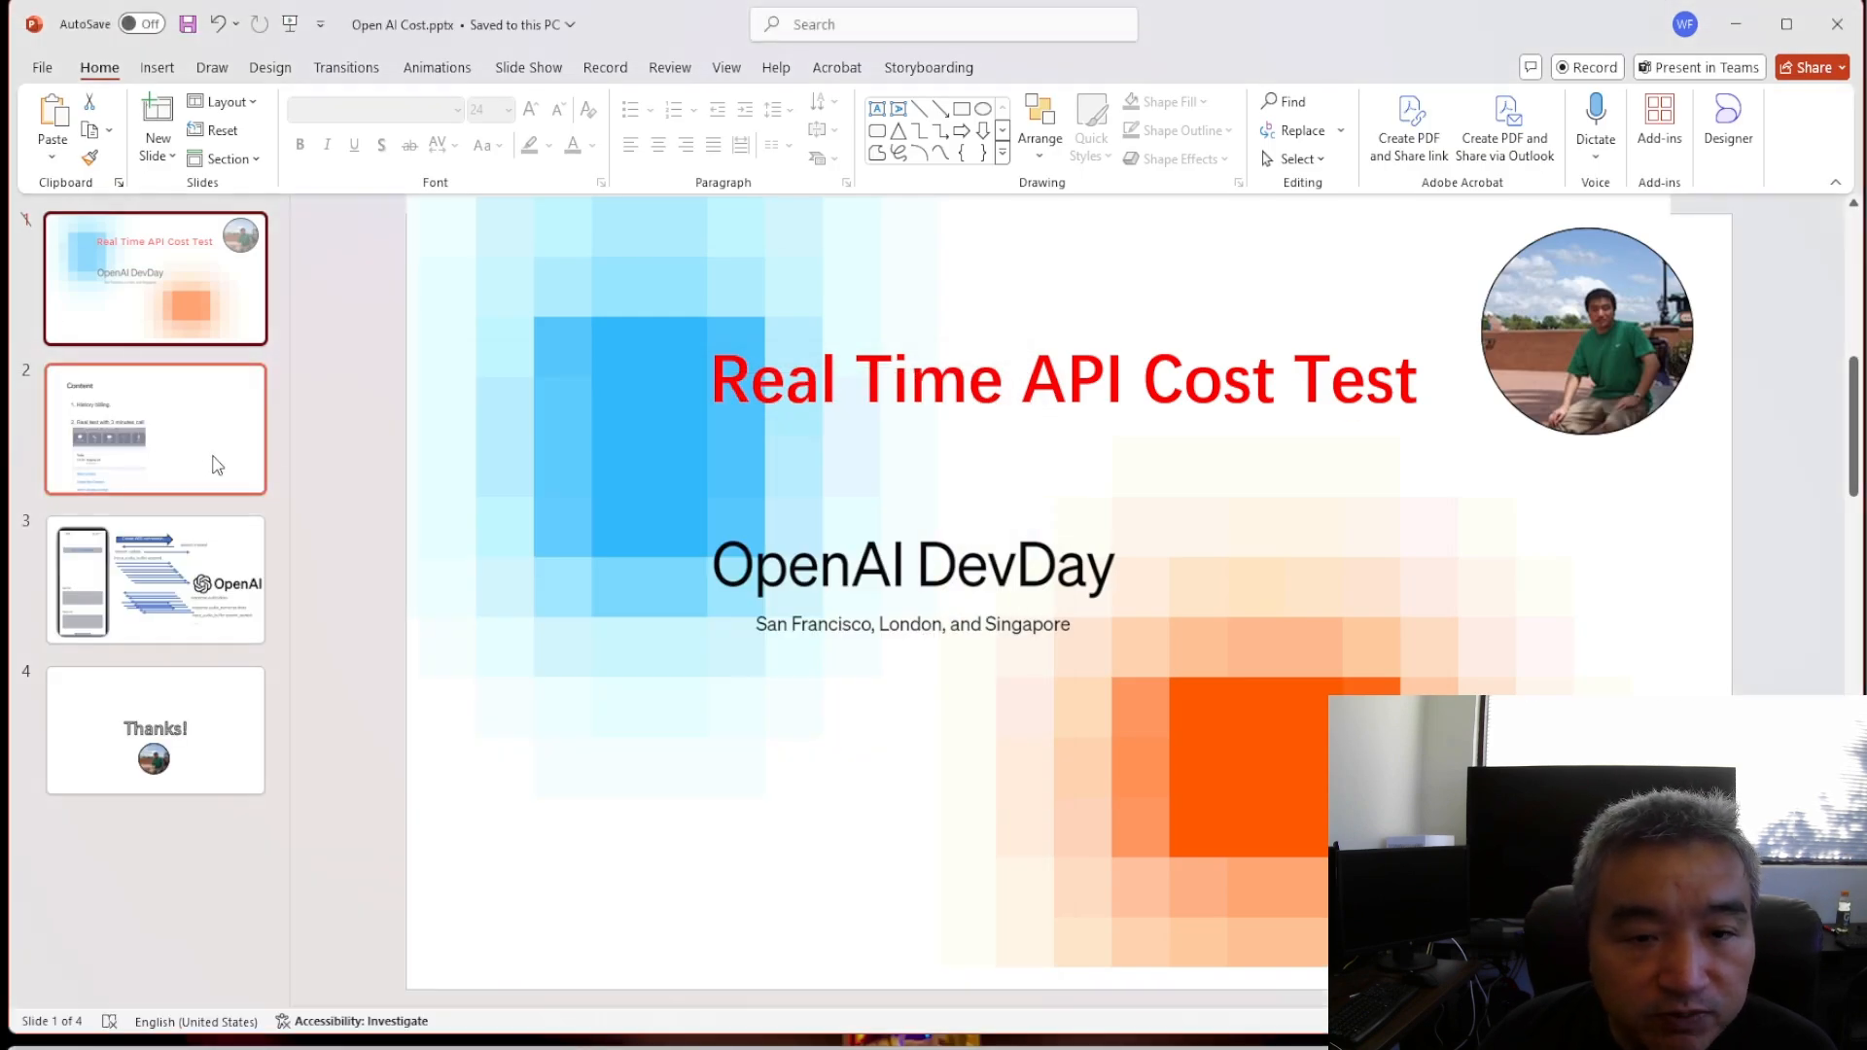
Go from the Real Time API Cost Test title slide to slide 2.
{"action": "left_click", "coordinate": [155, 429]}
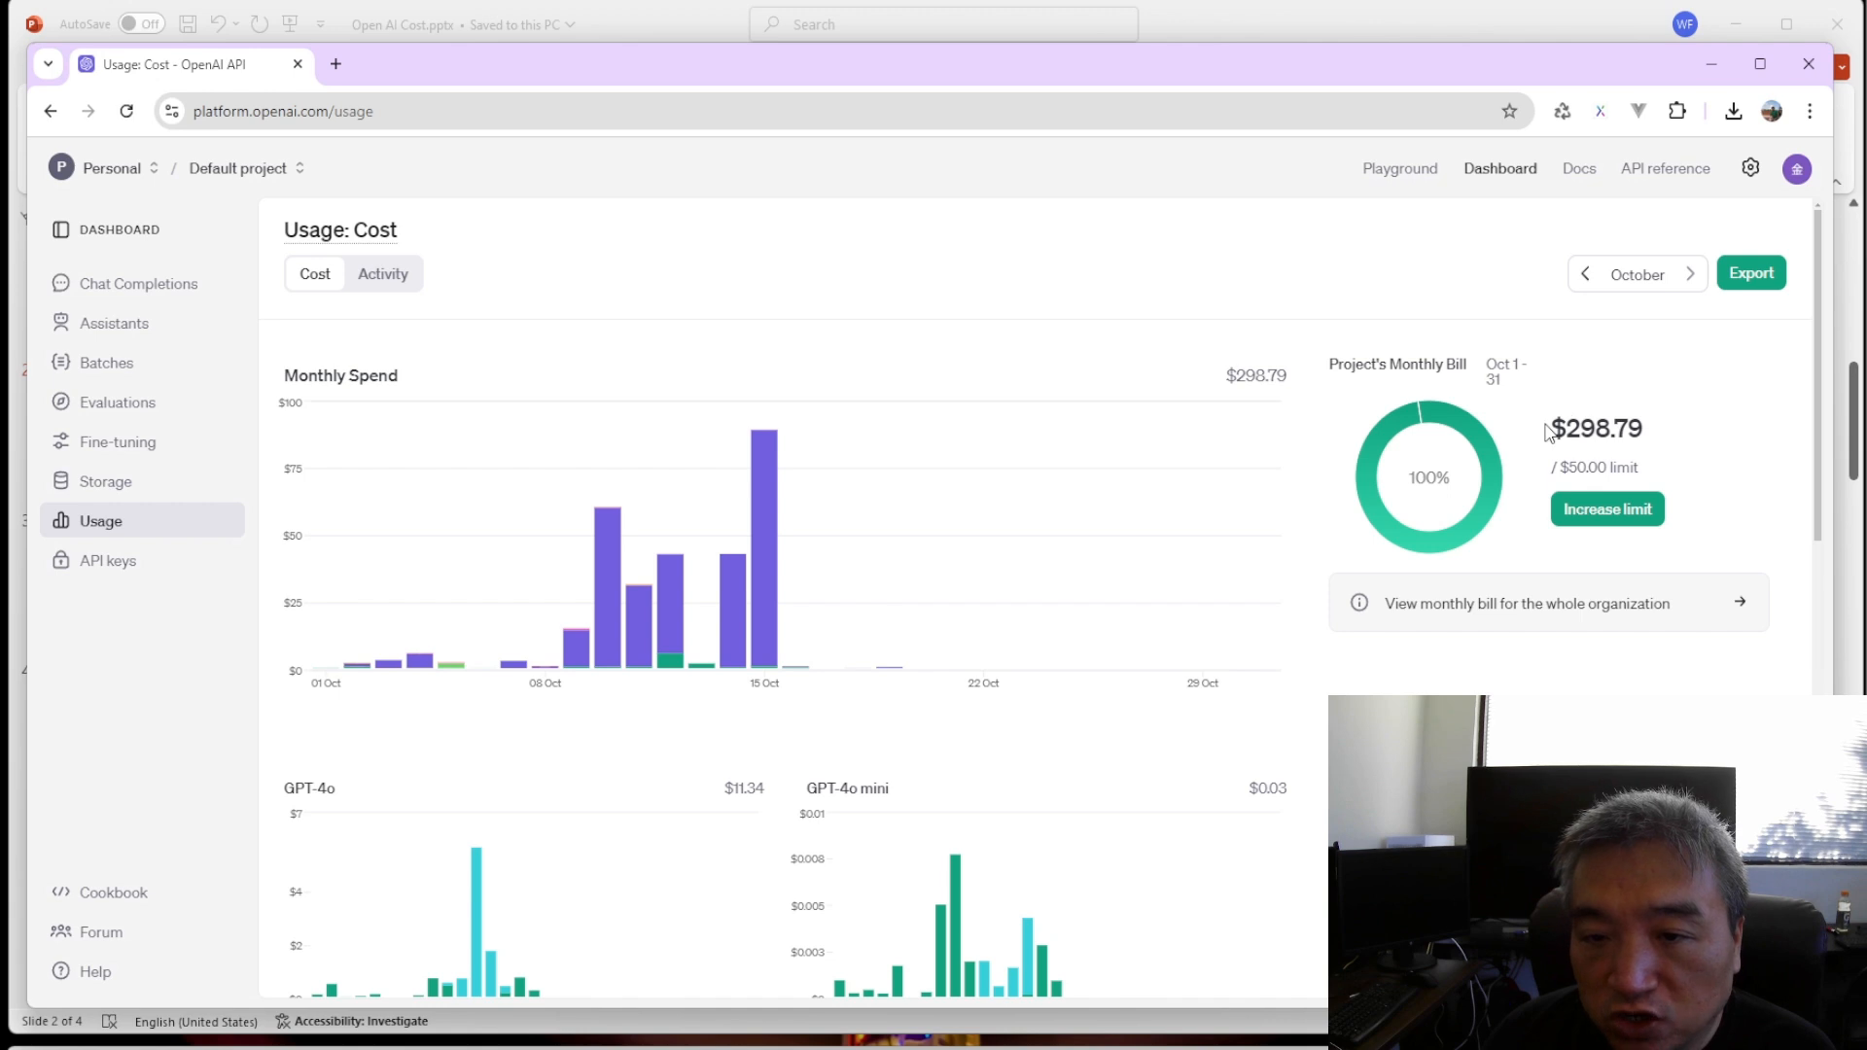
Scroll October's model cost charts to the $282.00 Realtime API total, then view another project's costs.
{"action": "scroll", "scroll_direction": "down", "scroll_amount": 3}
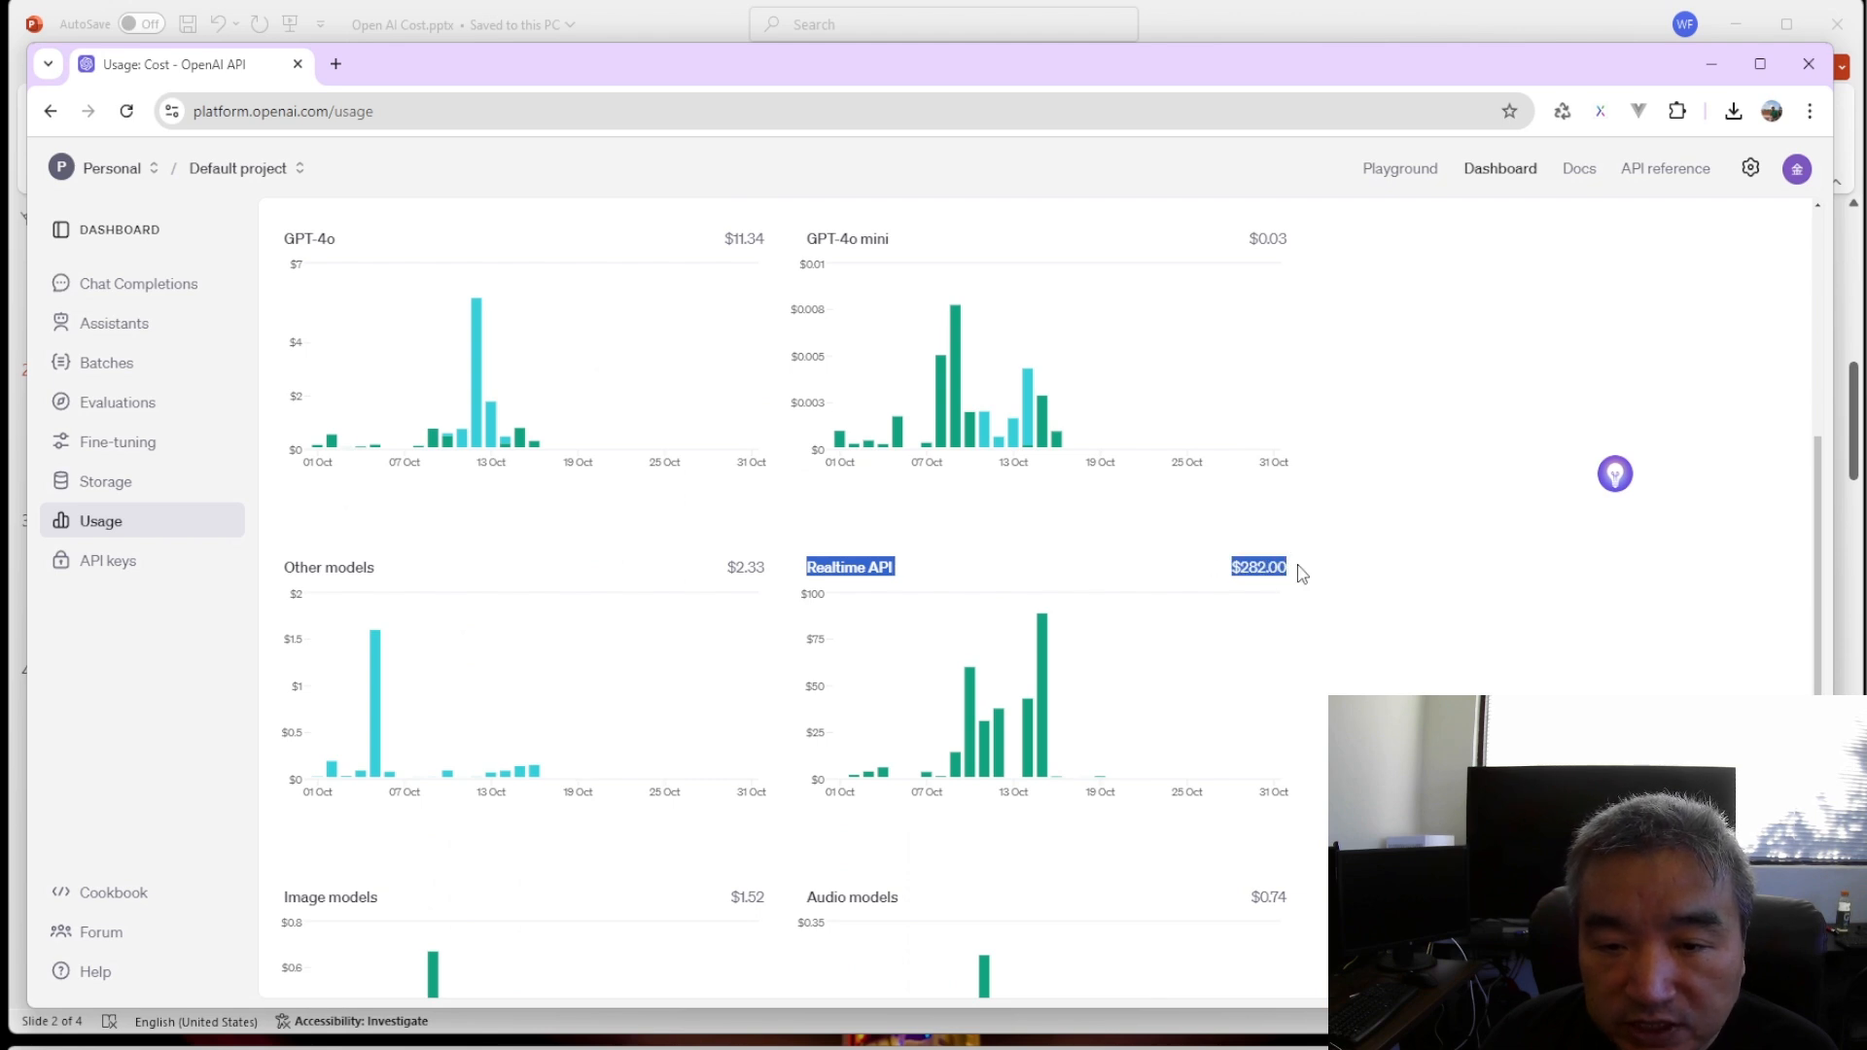
{"action": "scroll", "scroll_direction": "down", "scroll_amount": 3}
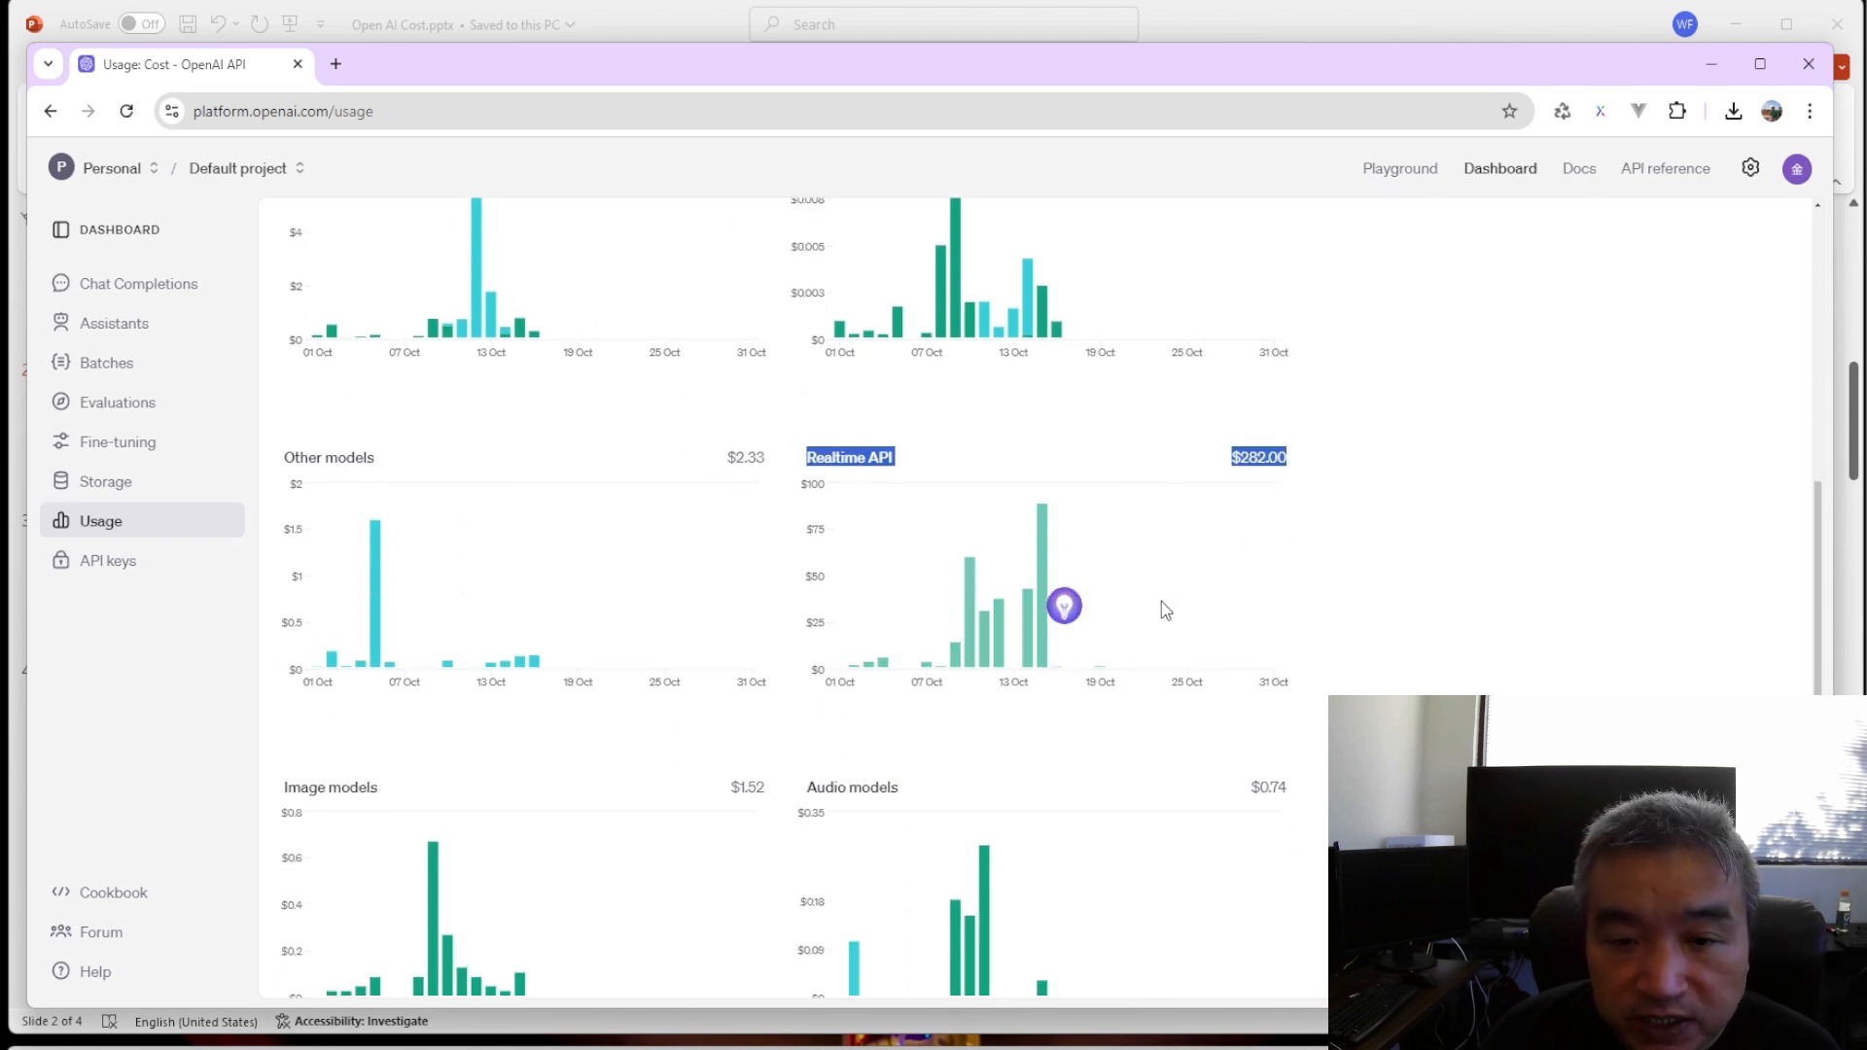
{"action": "scroll", "scroll_direction": "up", "scroll_amount": 3}
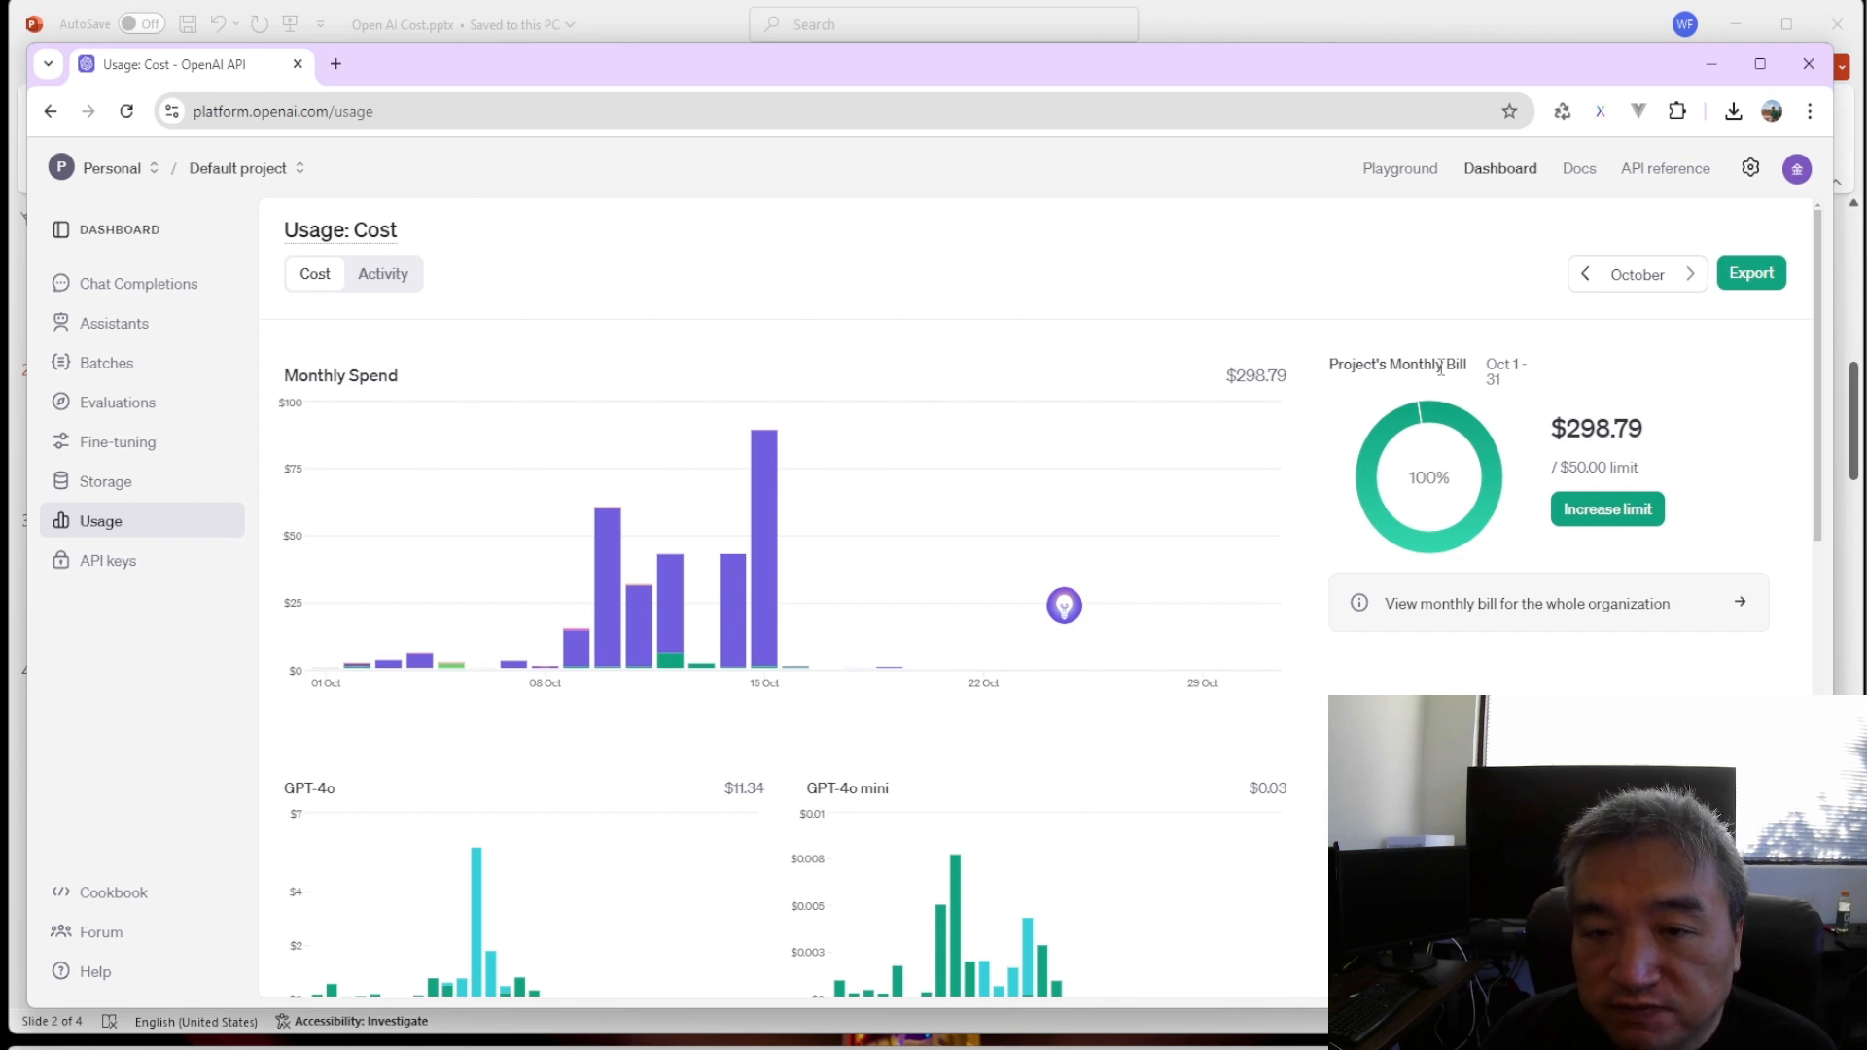
{"action": "scroll", "scroll_direction": "down", "scroll_amount": 3}
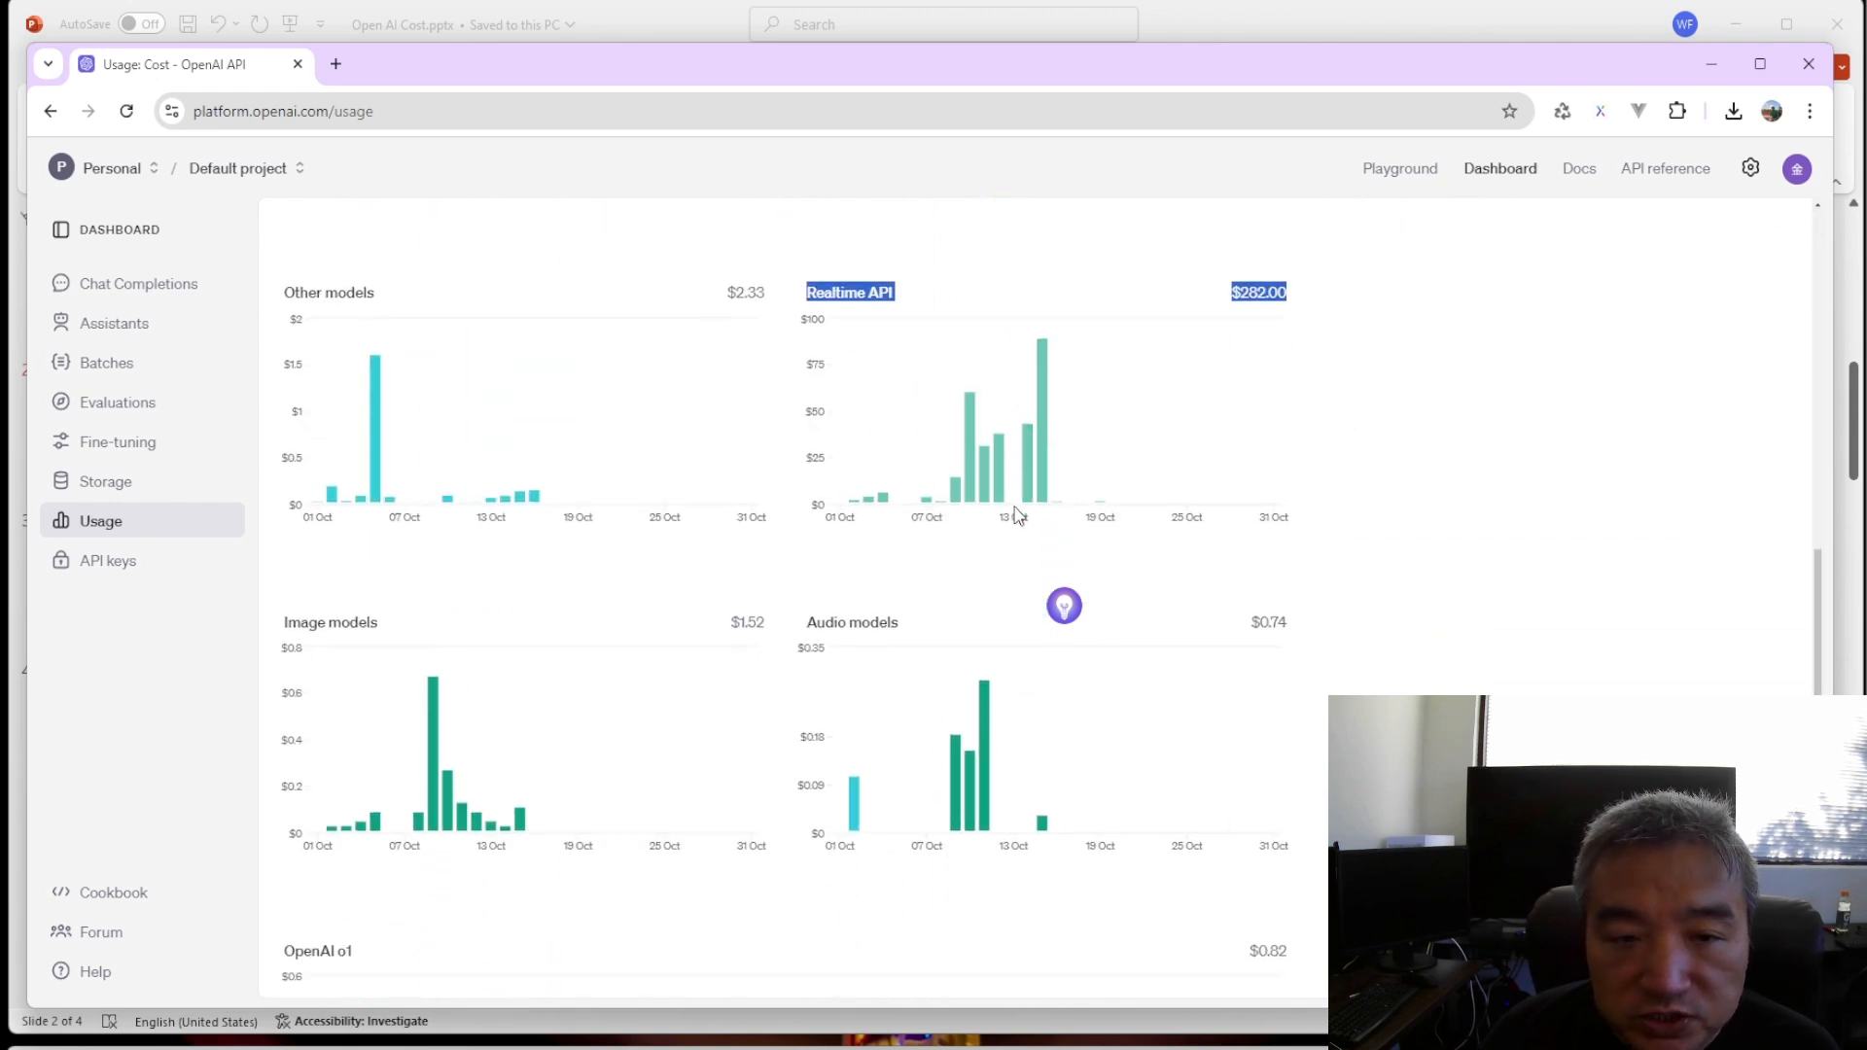
{"action": "left_click", "coordinate": [238, 168]}
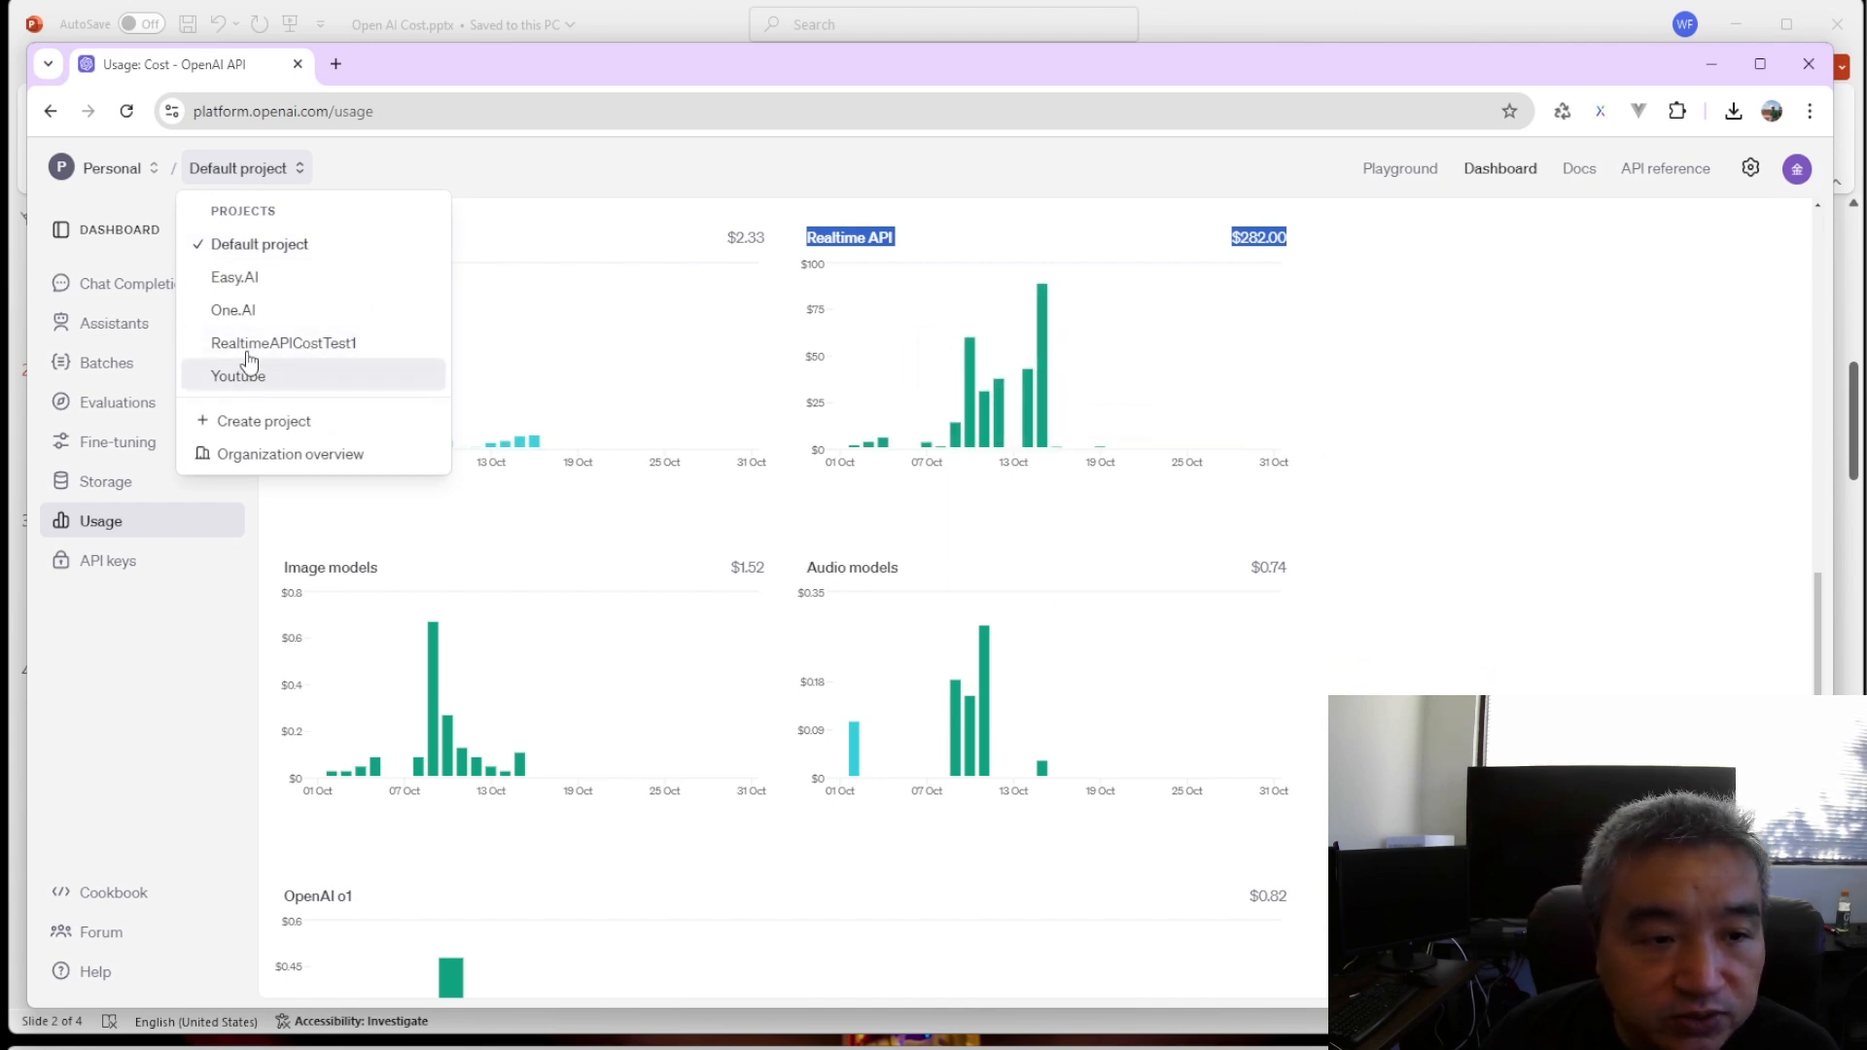
{"action": "left_click", "coordinate": [237, 375]}
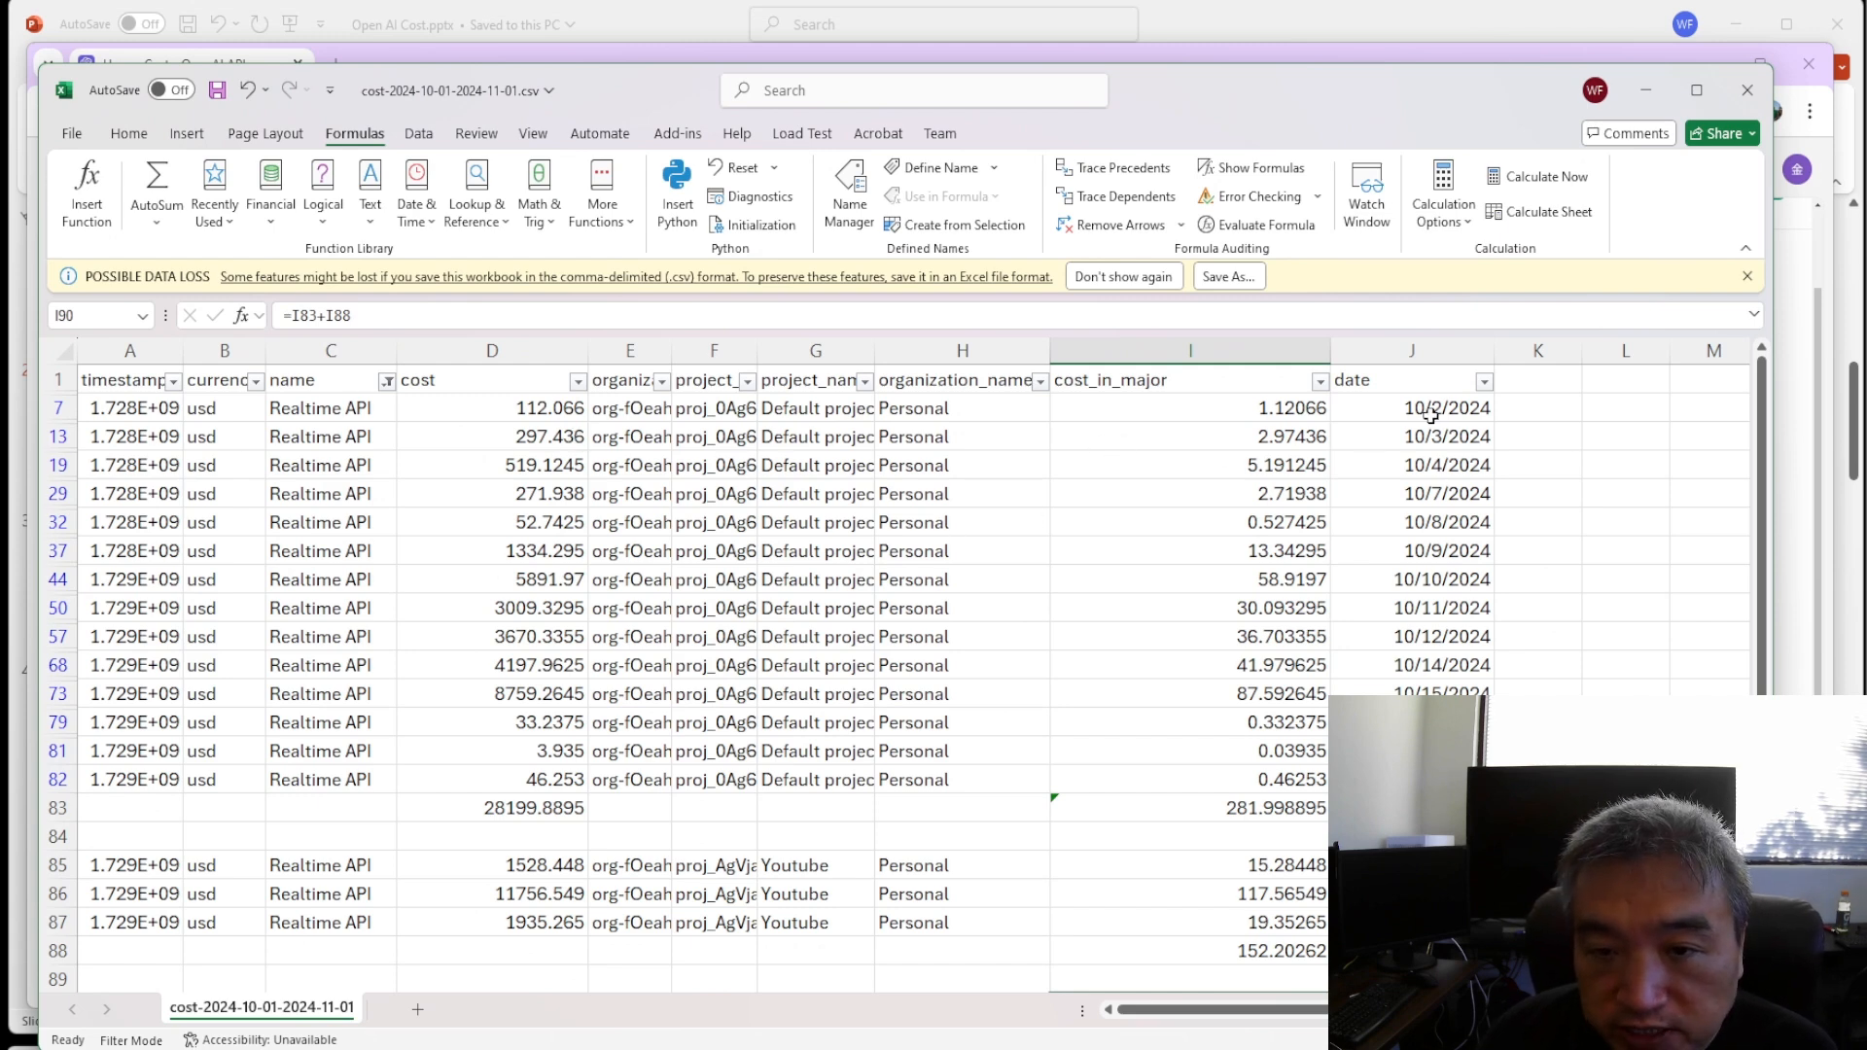
Select and subtotal the Default and Youtube projects' Realtime API cost_in_major values.
{"action": "left_click", "coordinate": [1442, 408]}
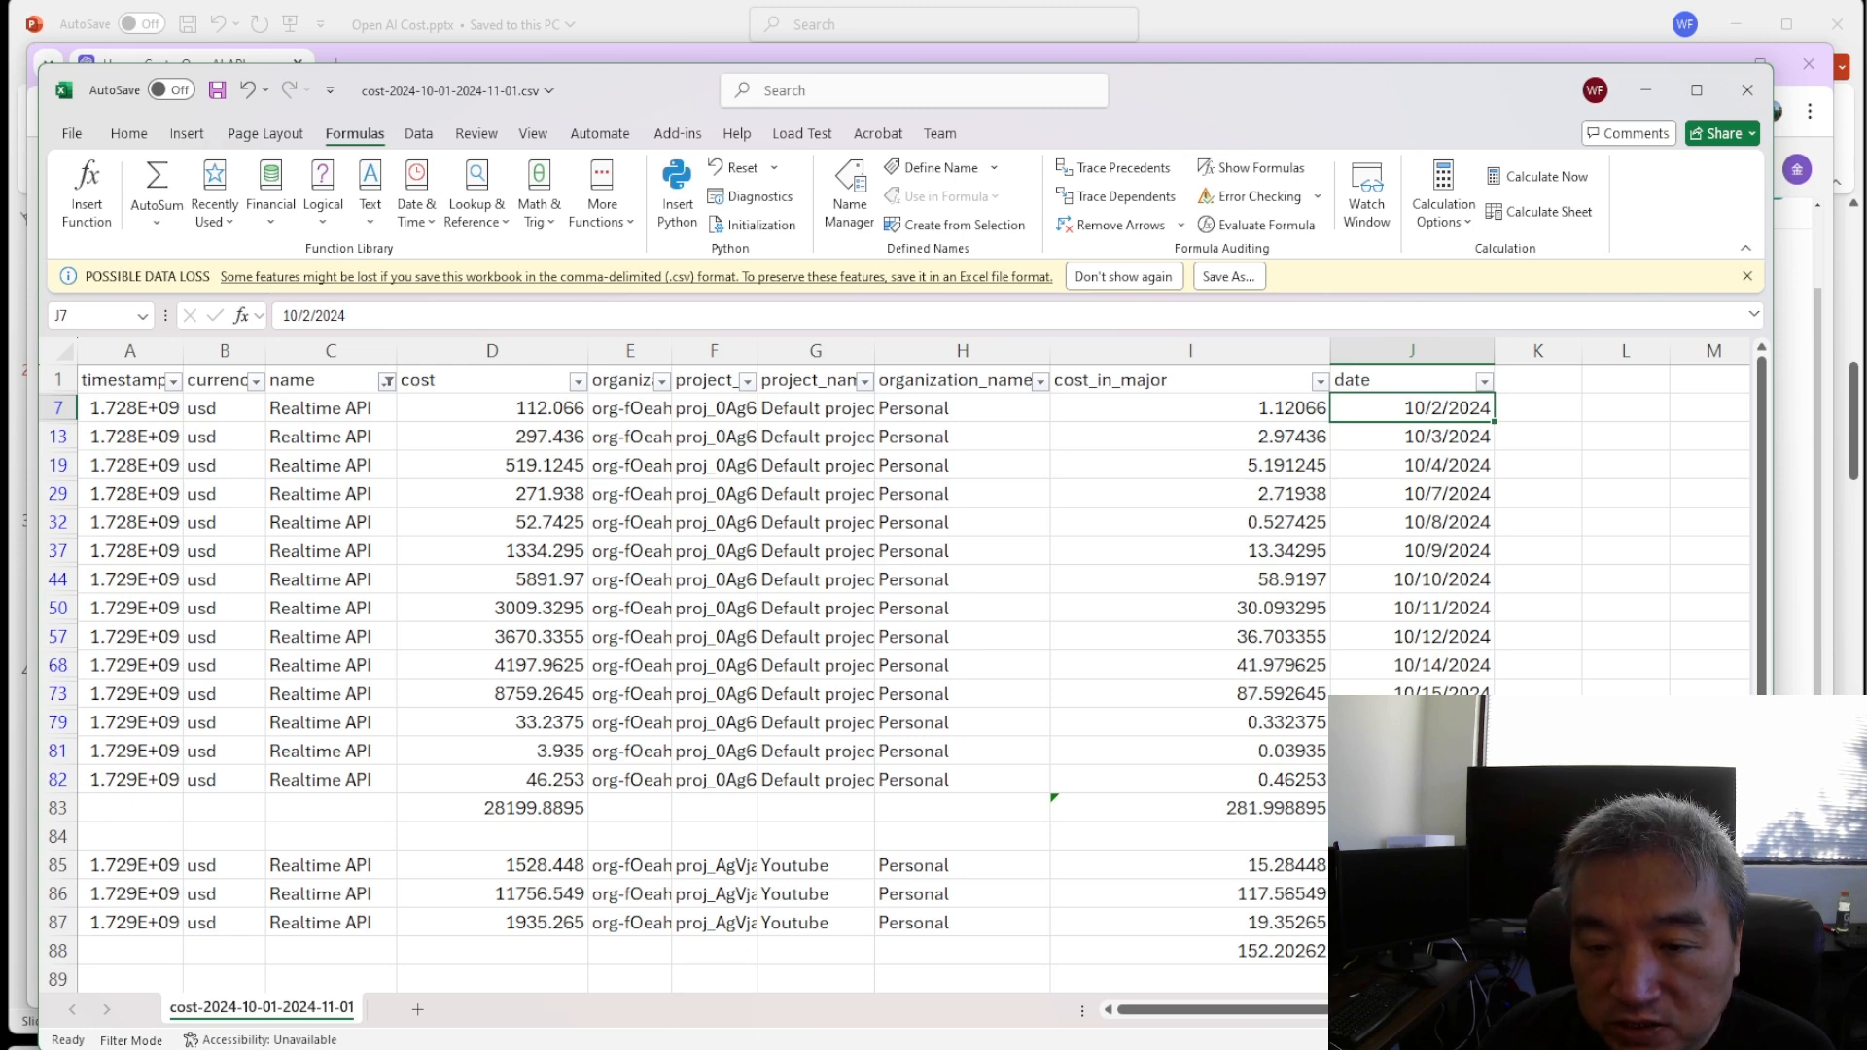
{"action": "left_click", "coordinate": [1411, 693]}
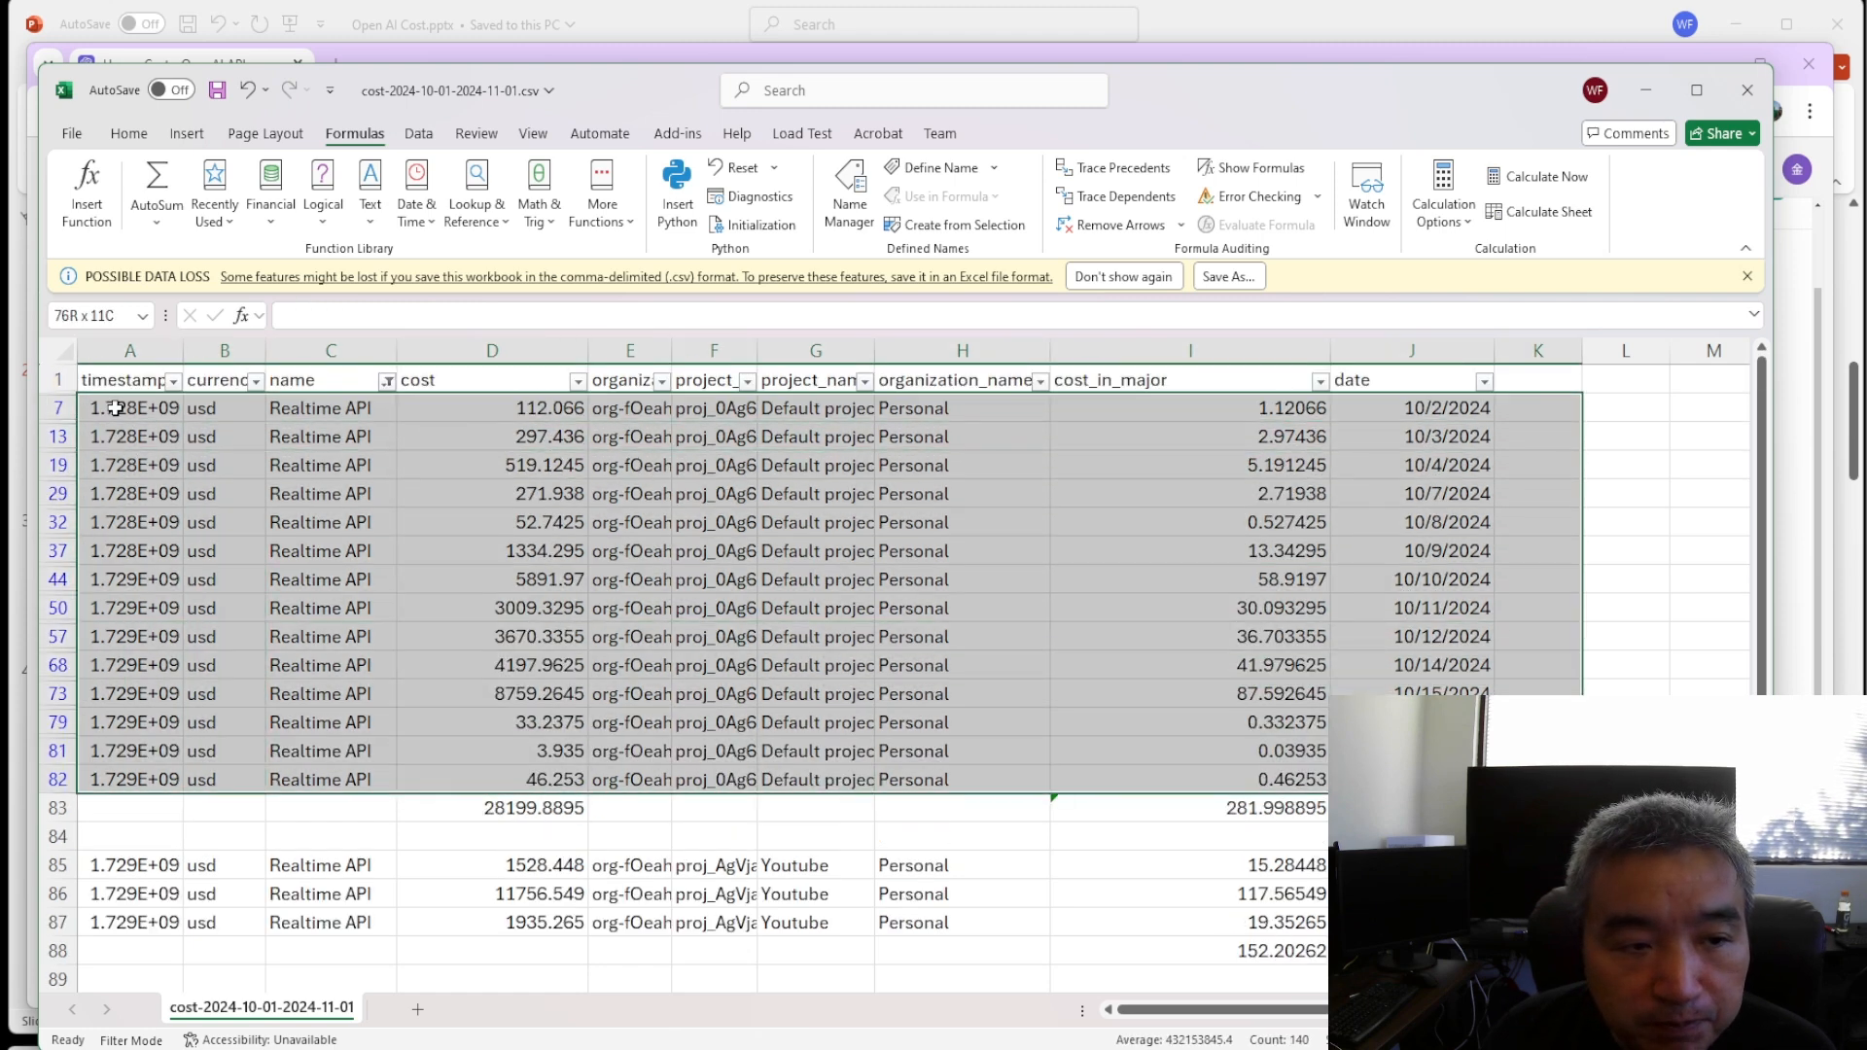
{"action": "left_click", "coordinate": [1537, 561]}
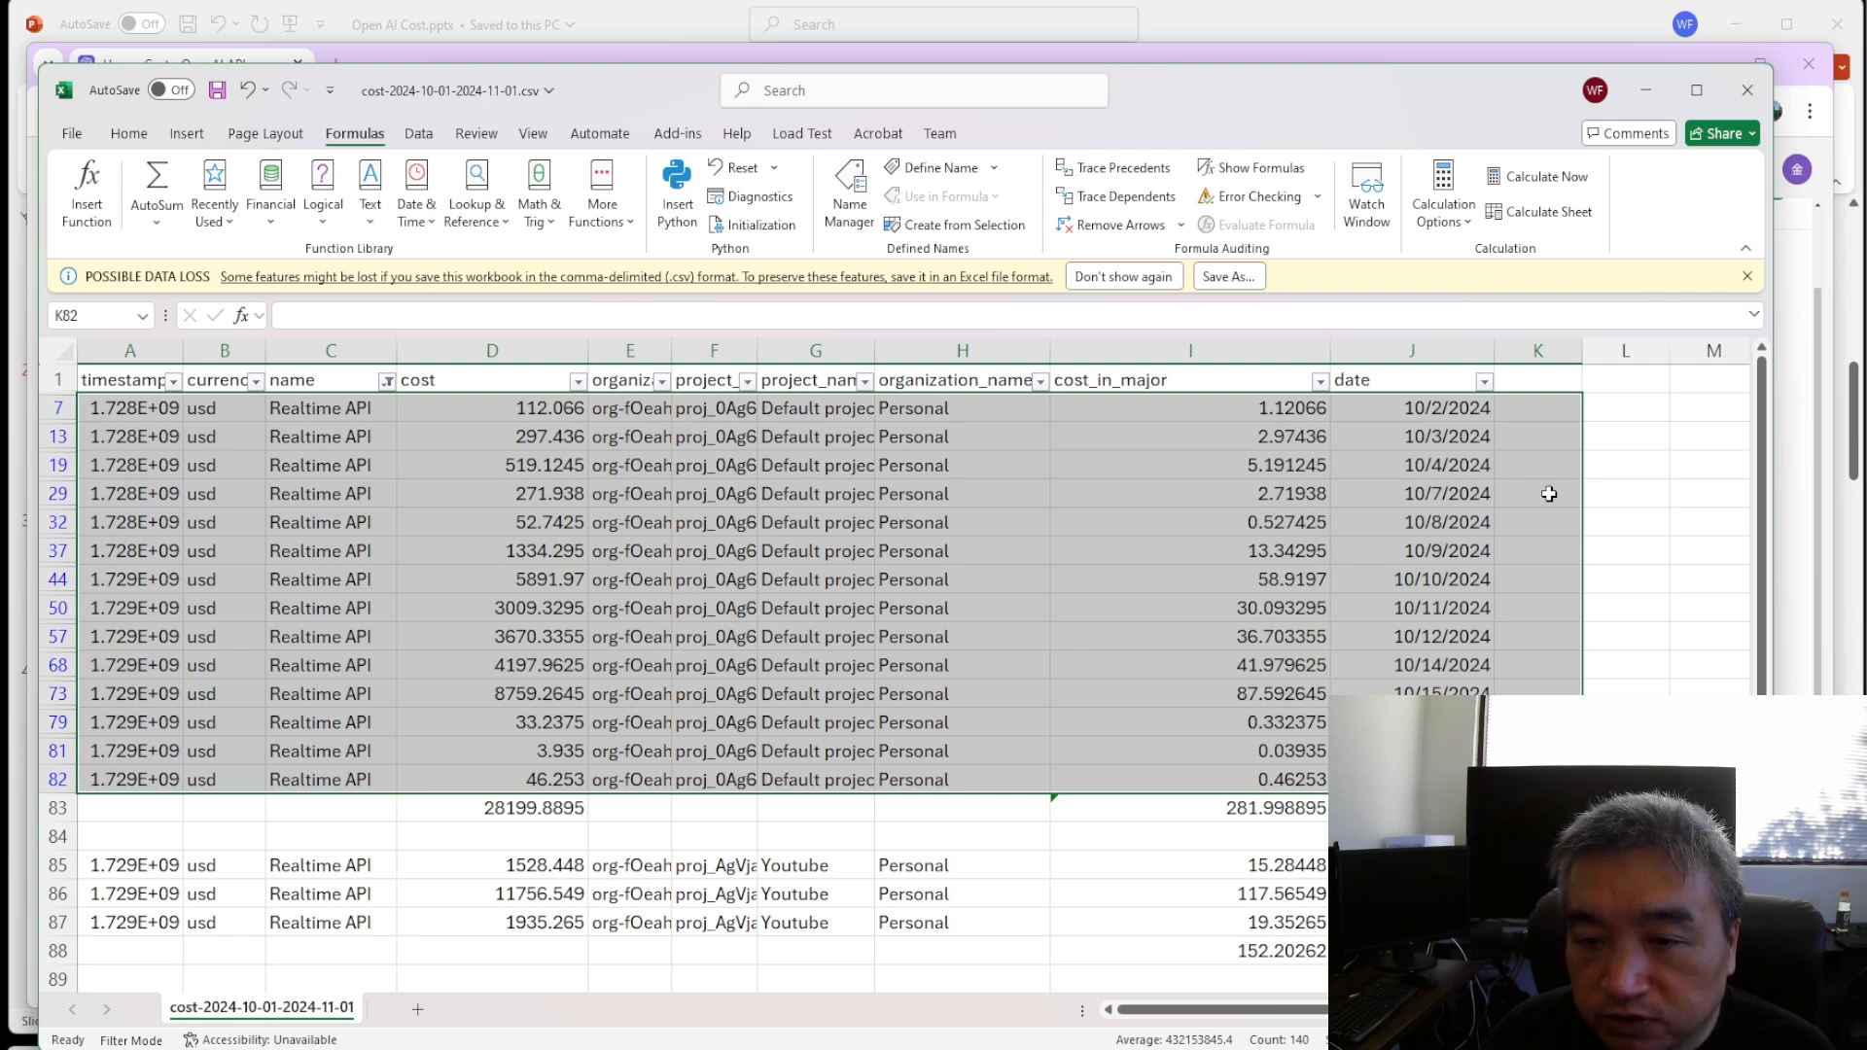
{"action": "mouse_move", "coordinate": [1527, 530]}
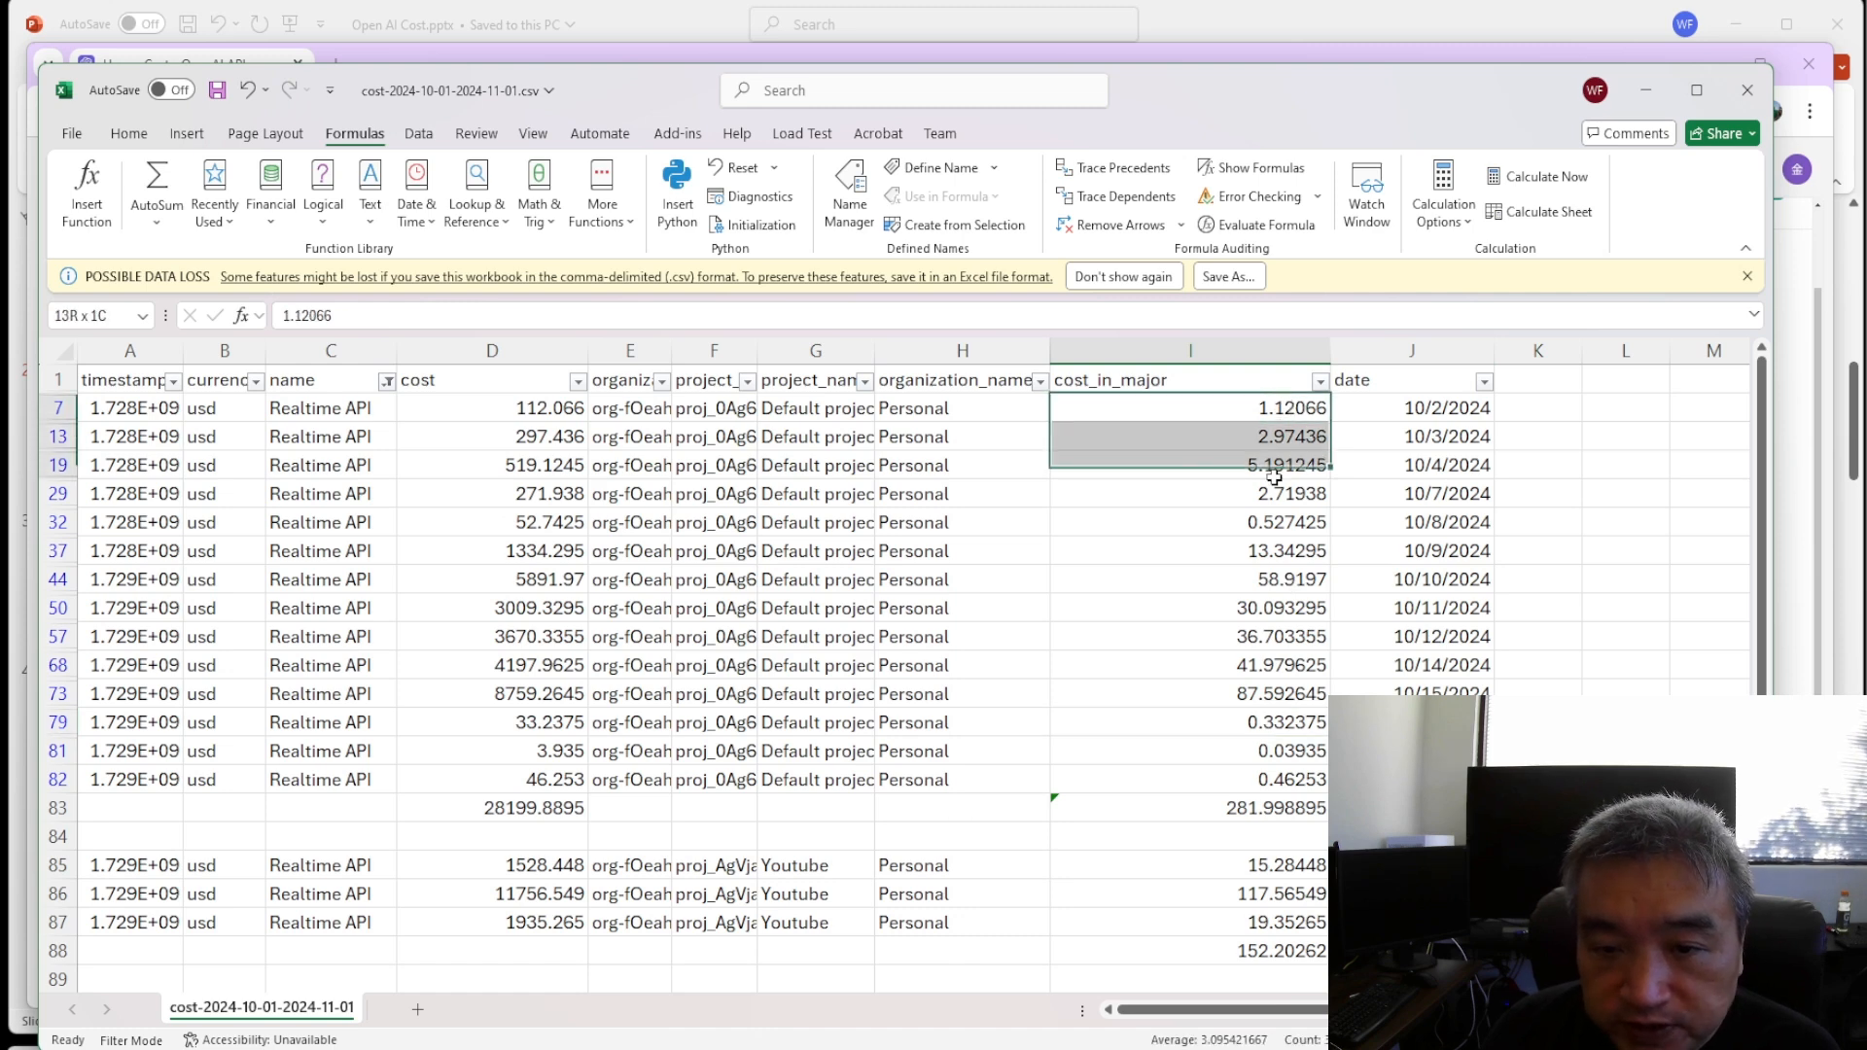
{"action": "left_click_drag", "start_coordinate": [1189, 435], "coordinate": [1189, 779]}
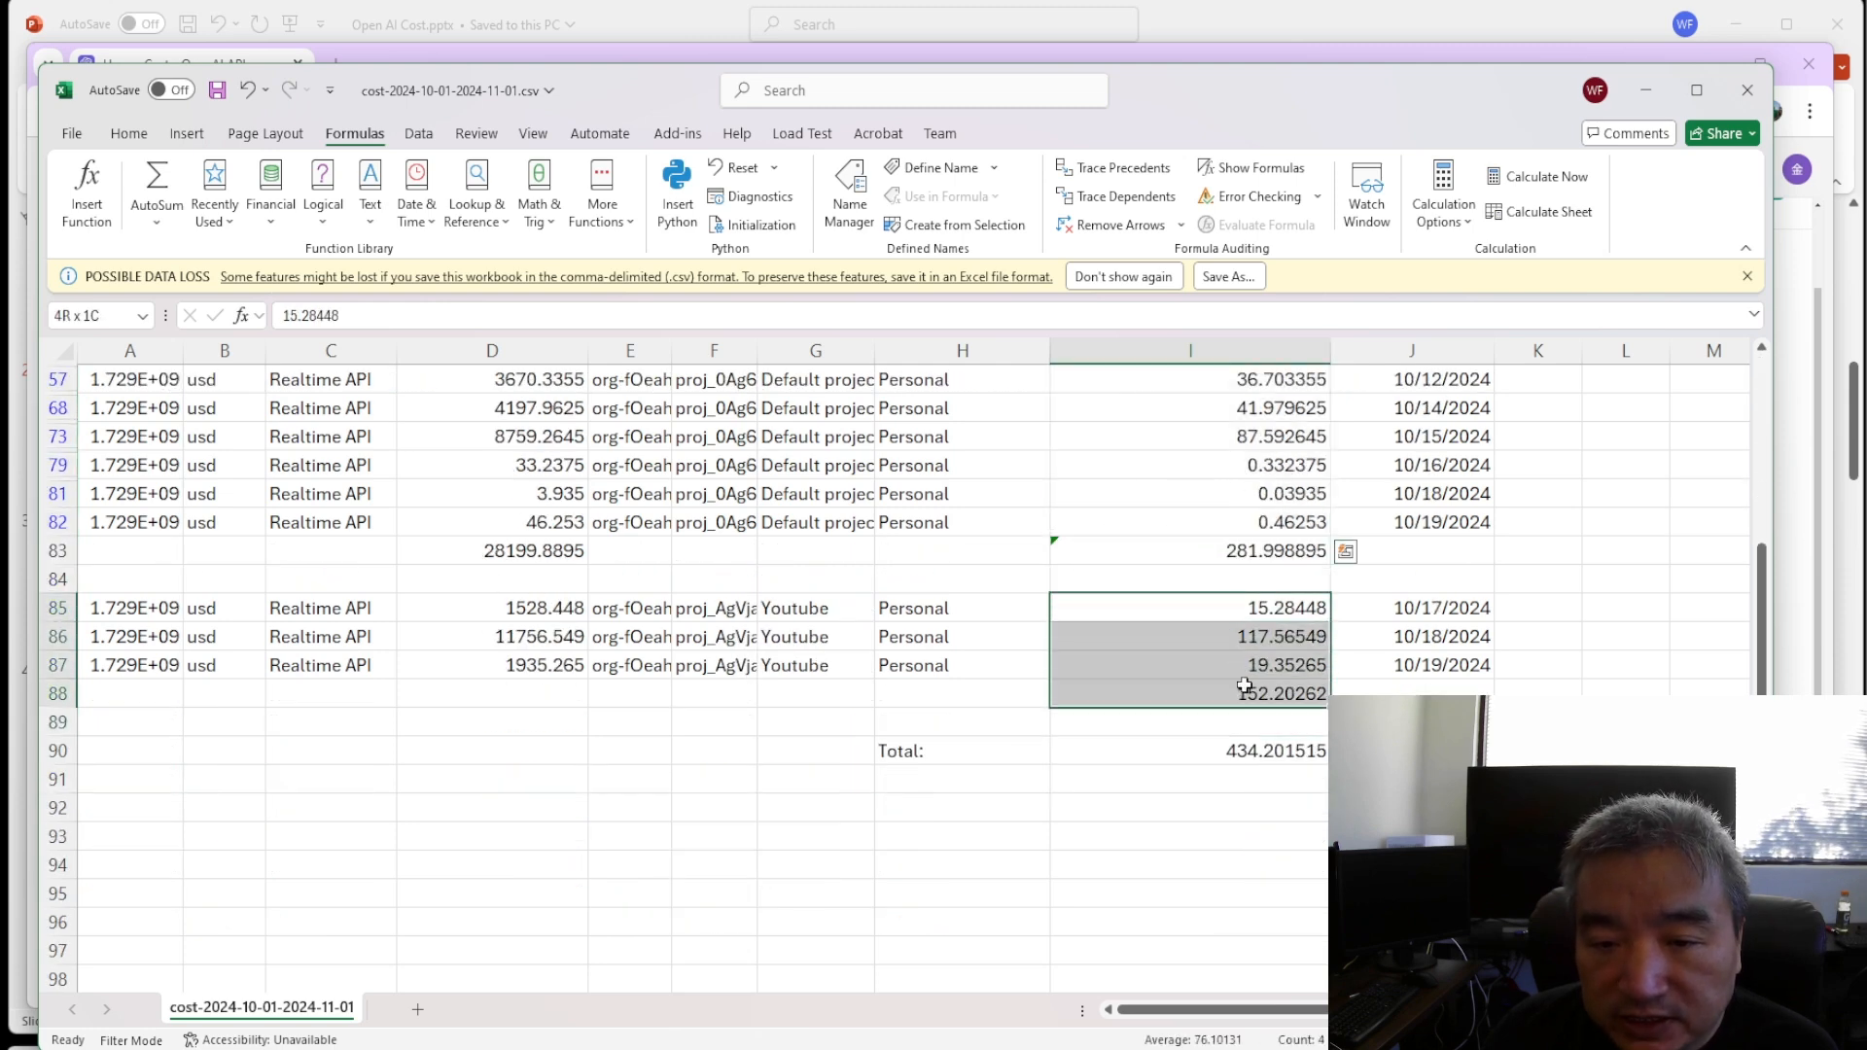
{"action": "left_click", "coordinate": [1189, 750]}
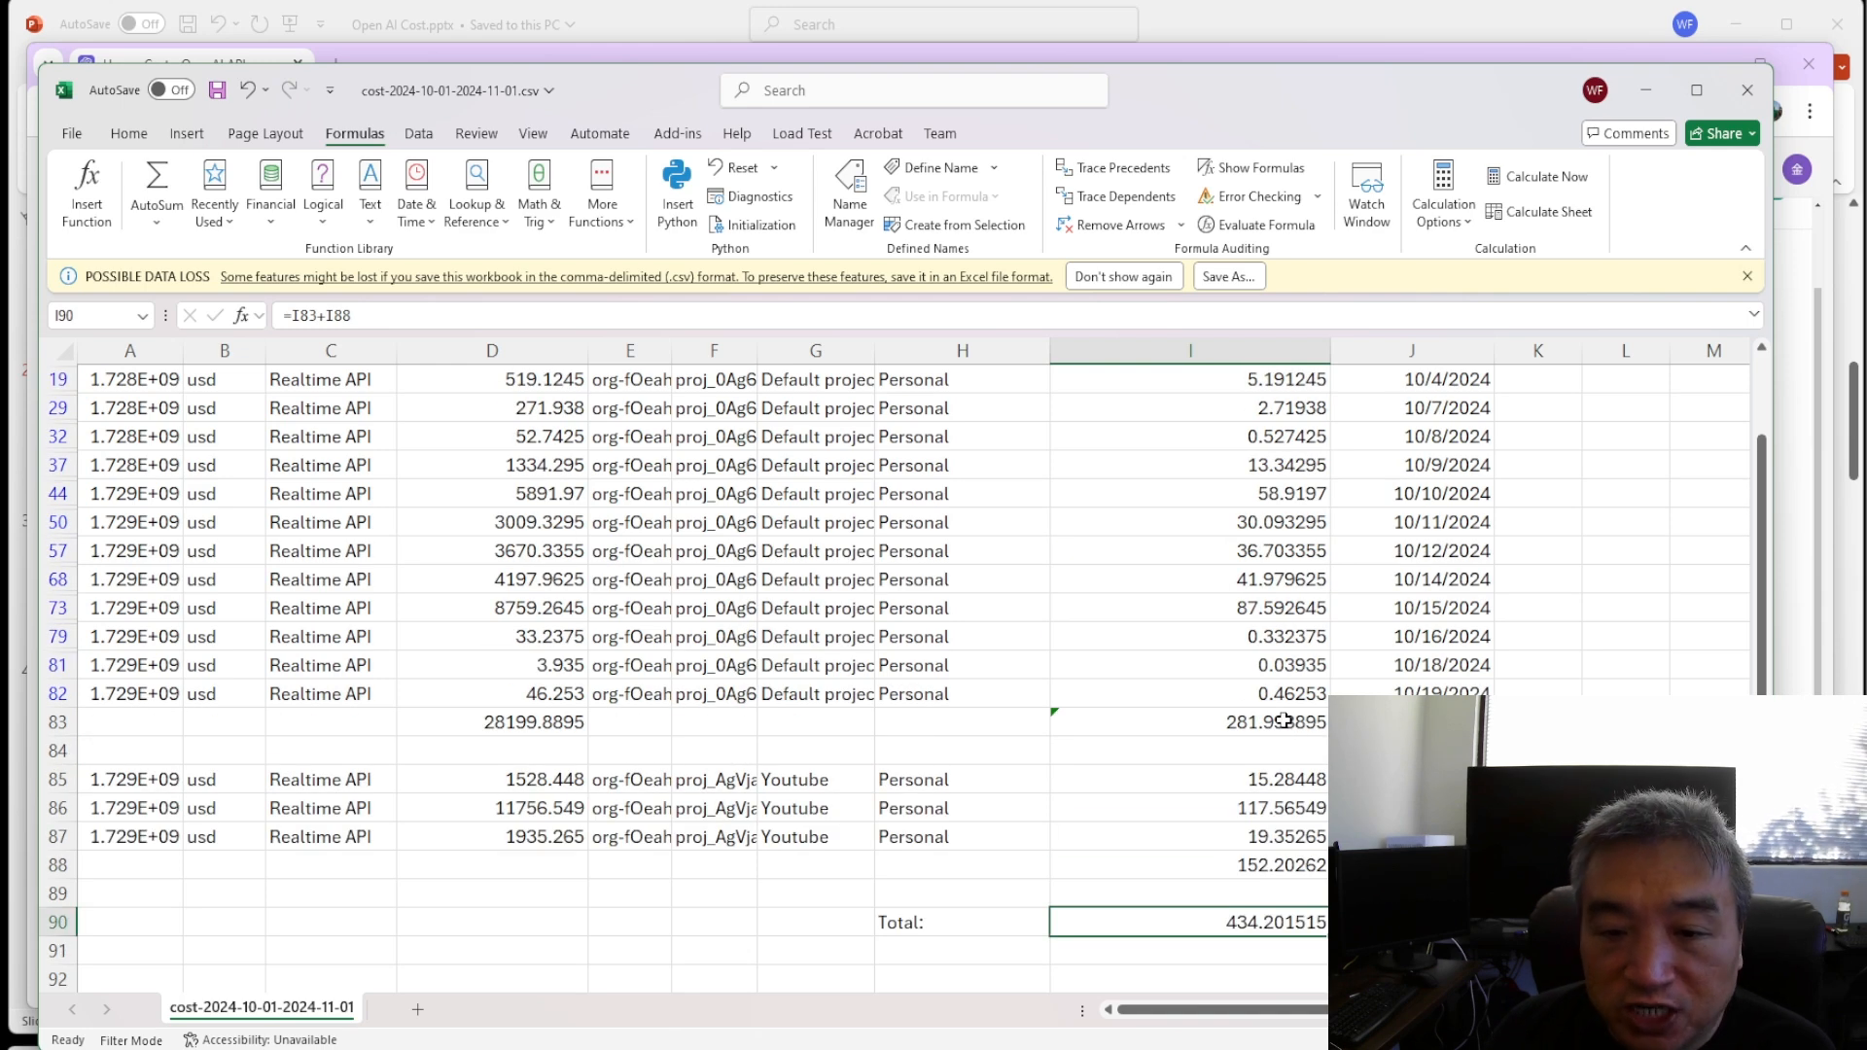
{"action": "scroll", "scroll_direction": "down", "scroll_amount": 3}
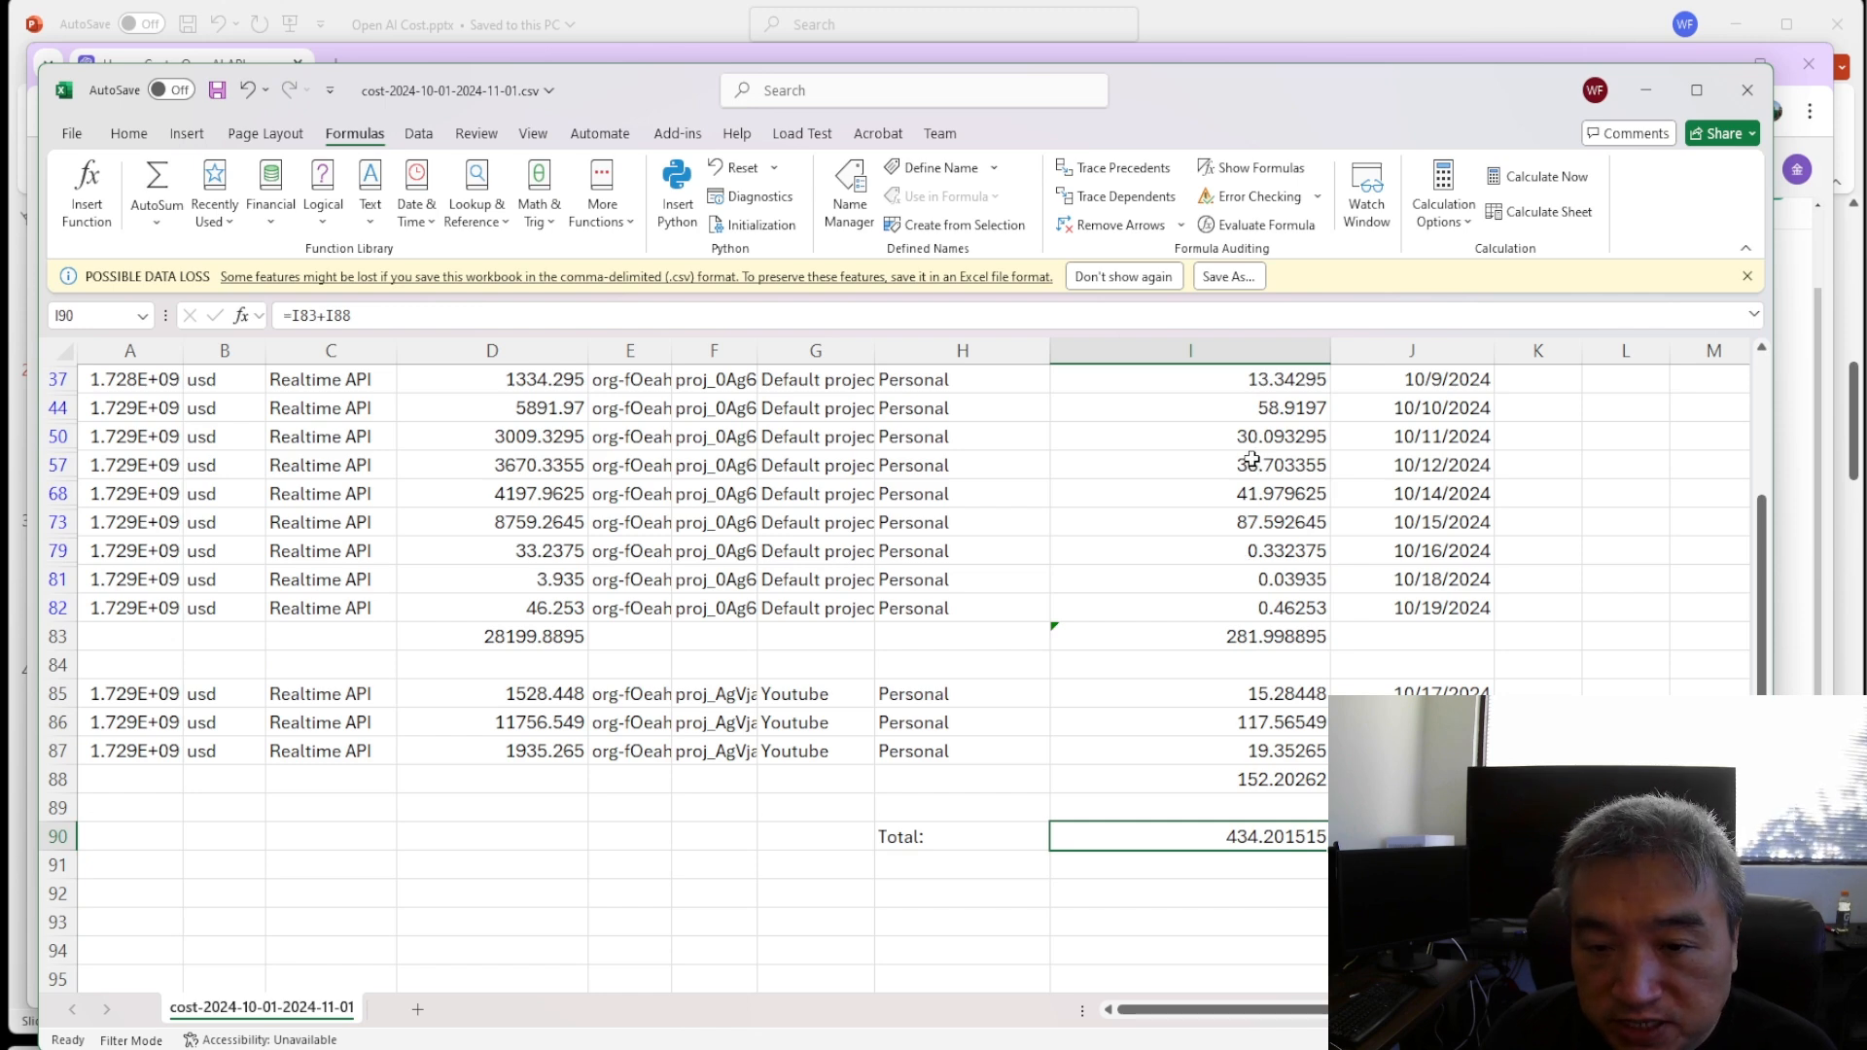
{"action": "mouse_move", "coordinate": [1041, 546]}
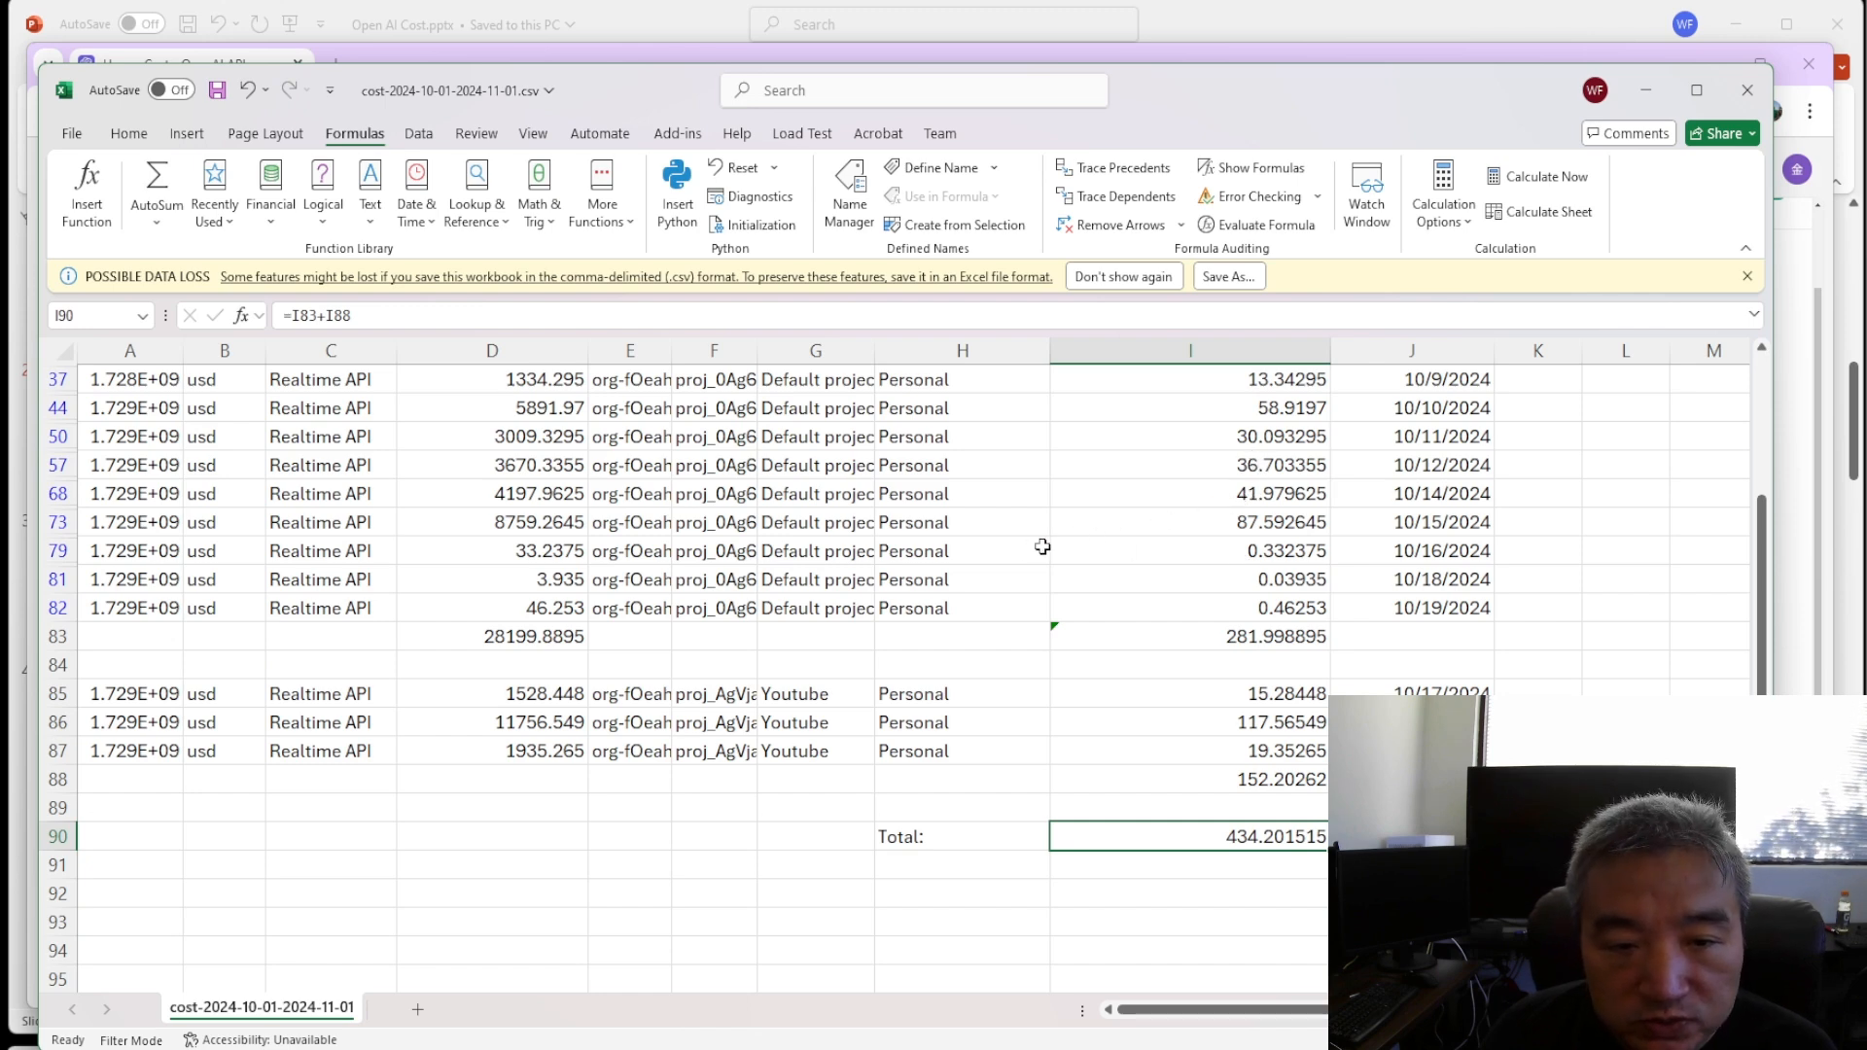
{"action": "mouse_move", "coordinate": [1205, 546]}
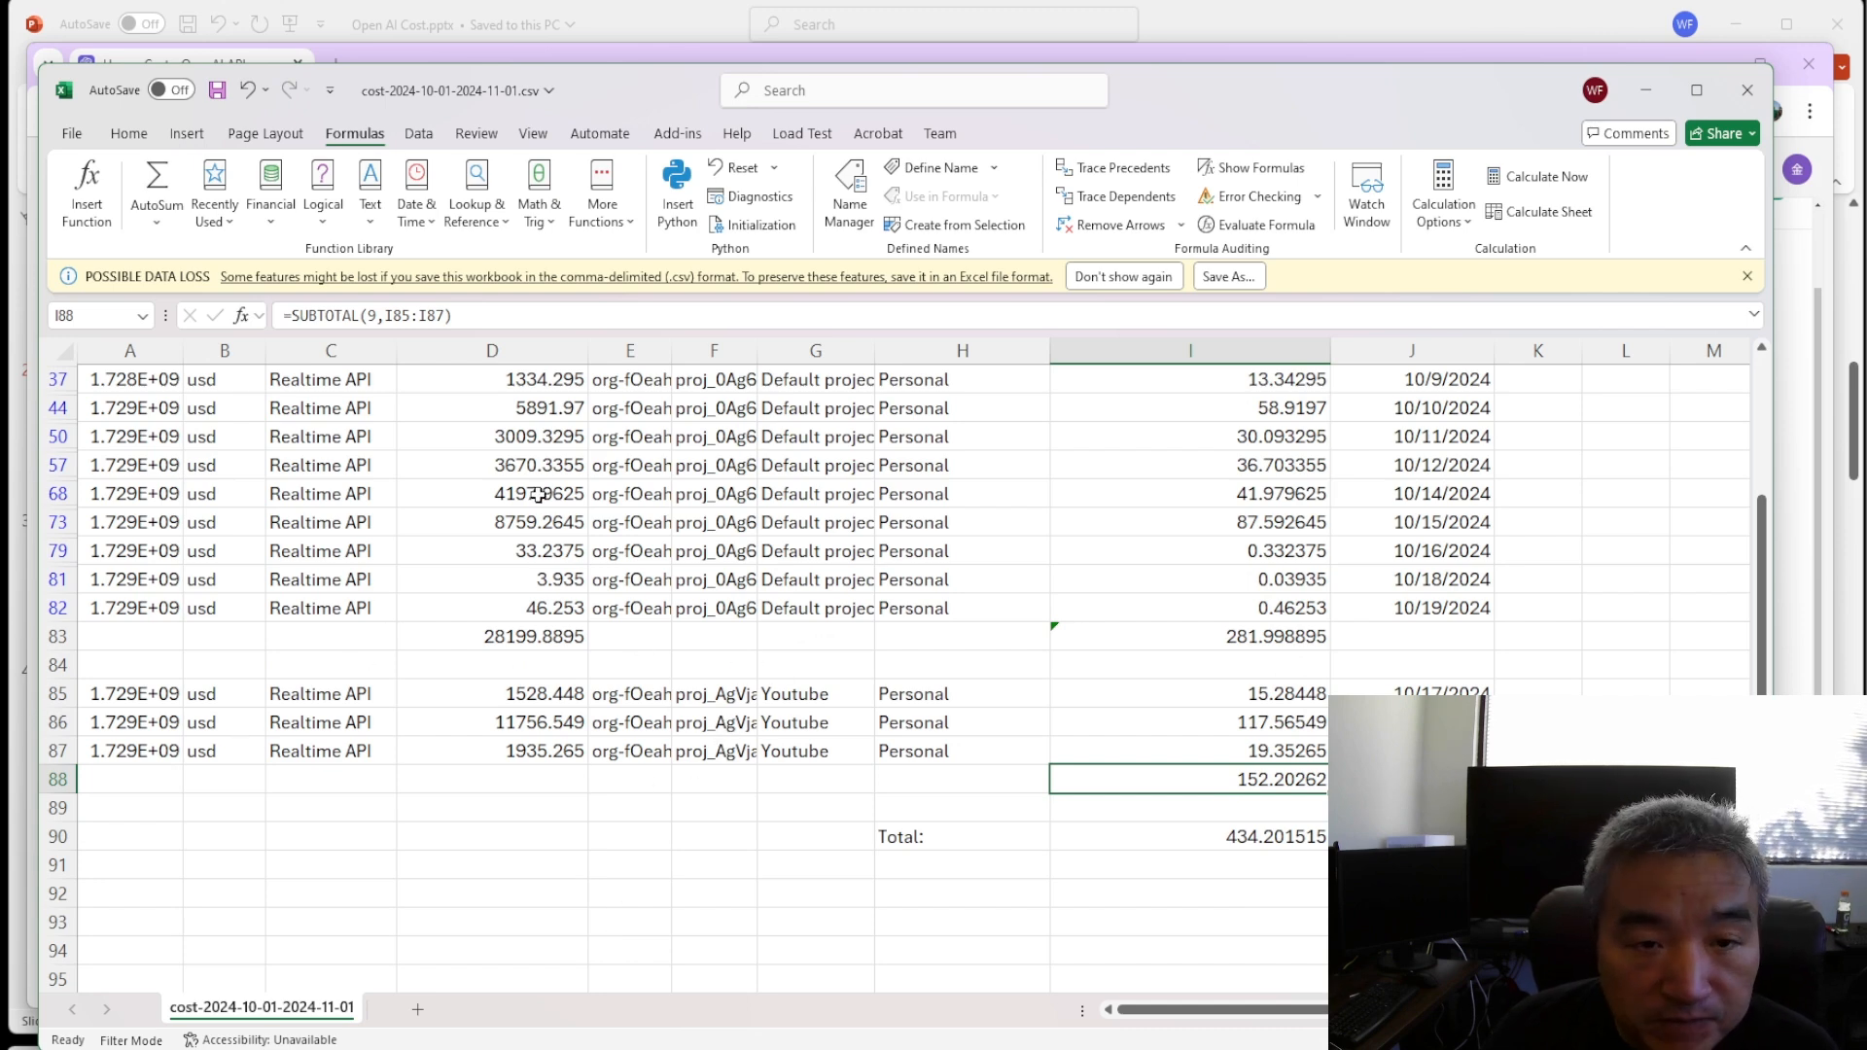
{"action": "mouse_move", "coordinate": [960, 561]}
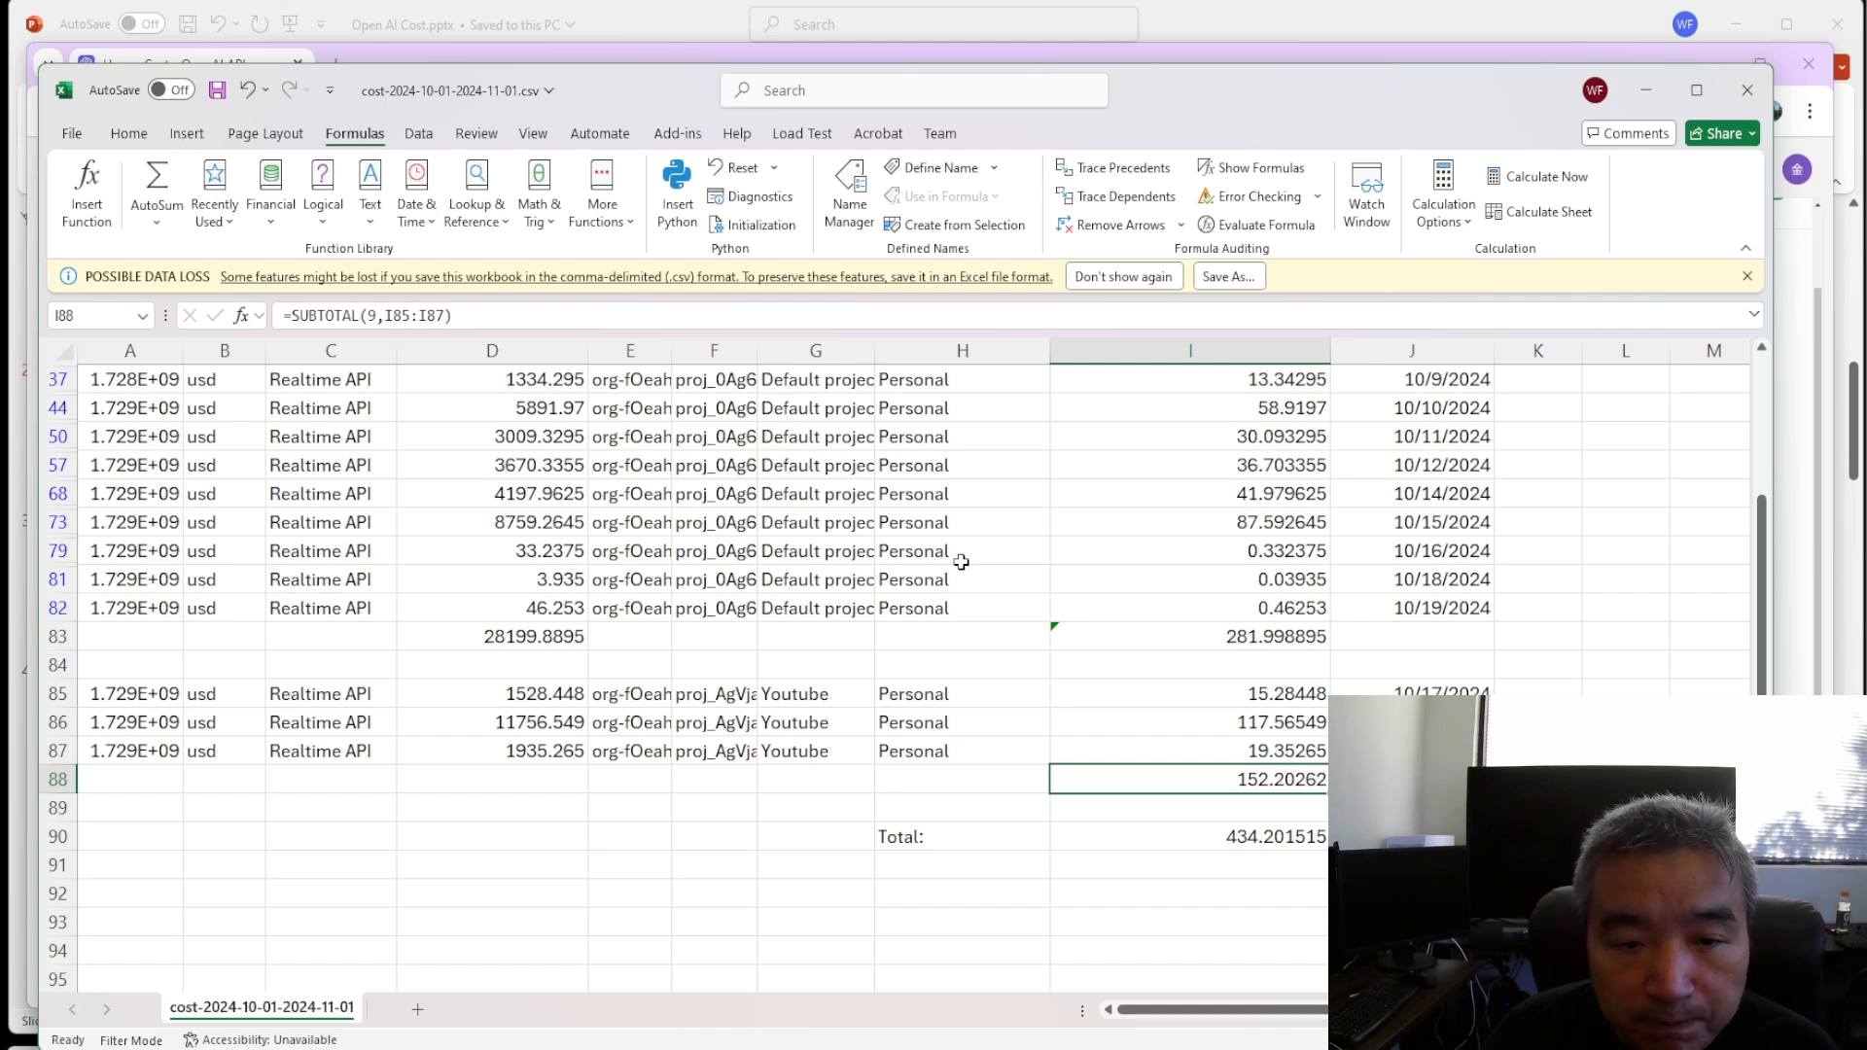
{"action": "mouse_move", "coordinate": [844, 542]}
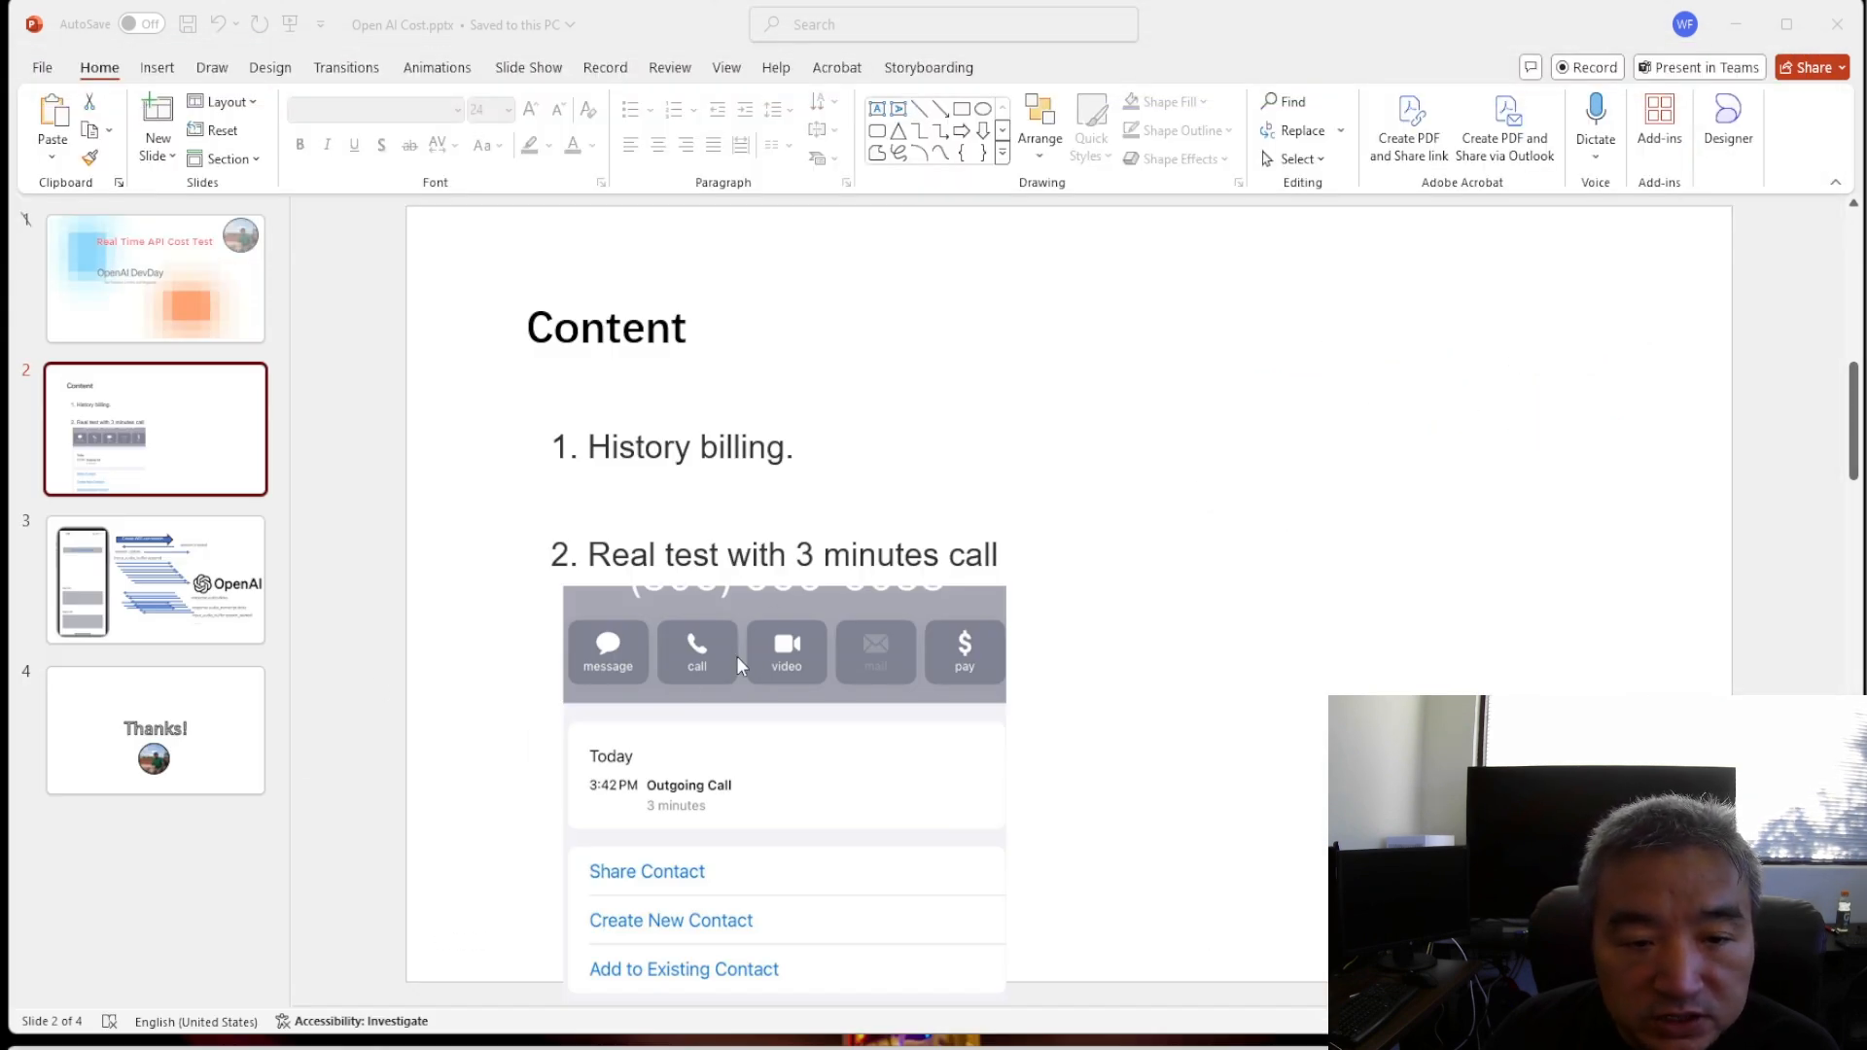
{"action": "mouse_move", "coordinate": [785, 575]}
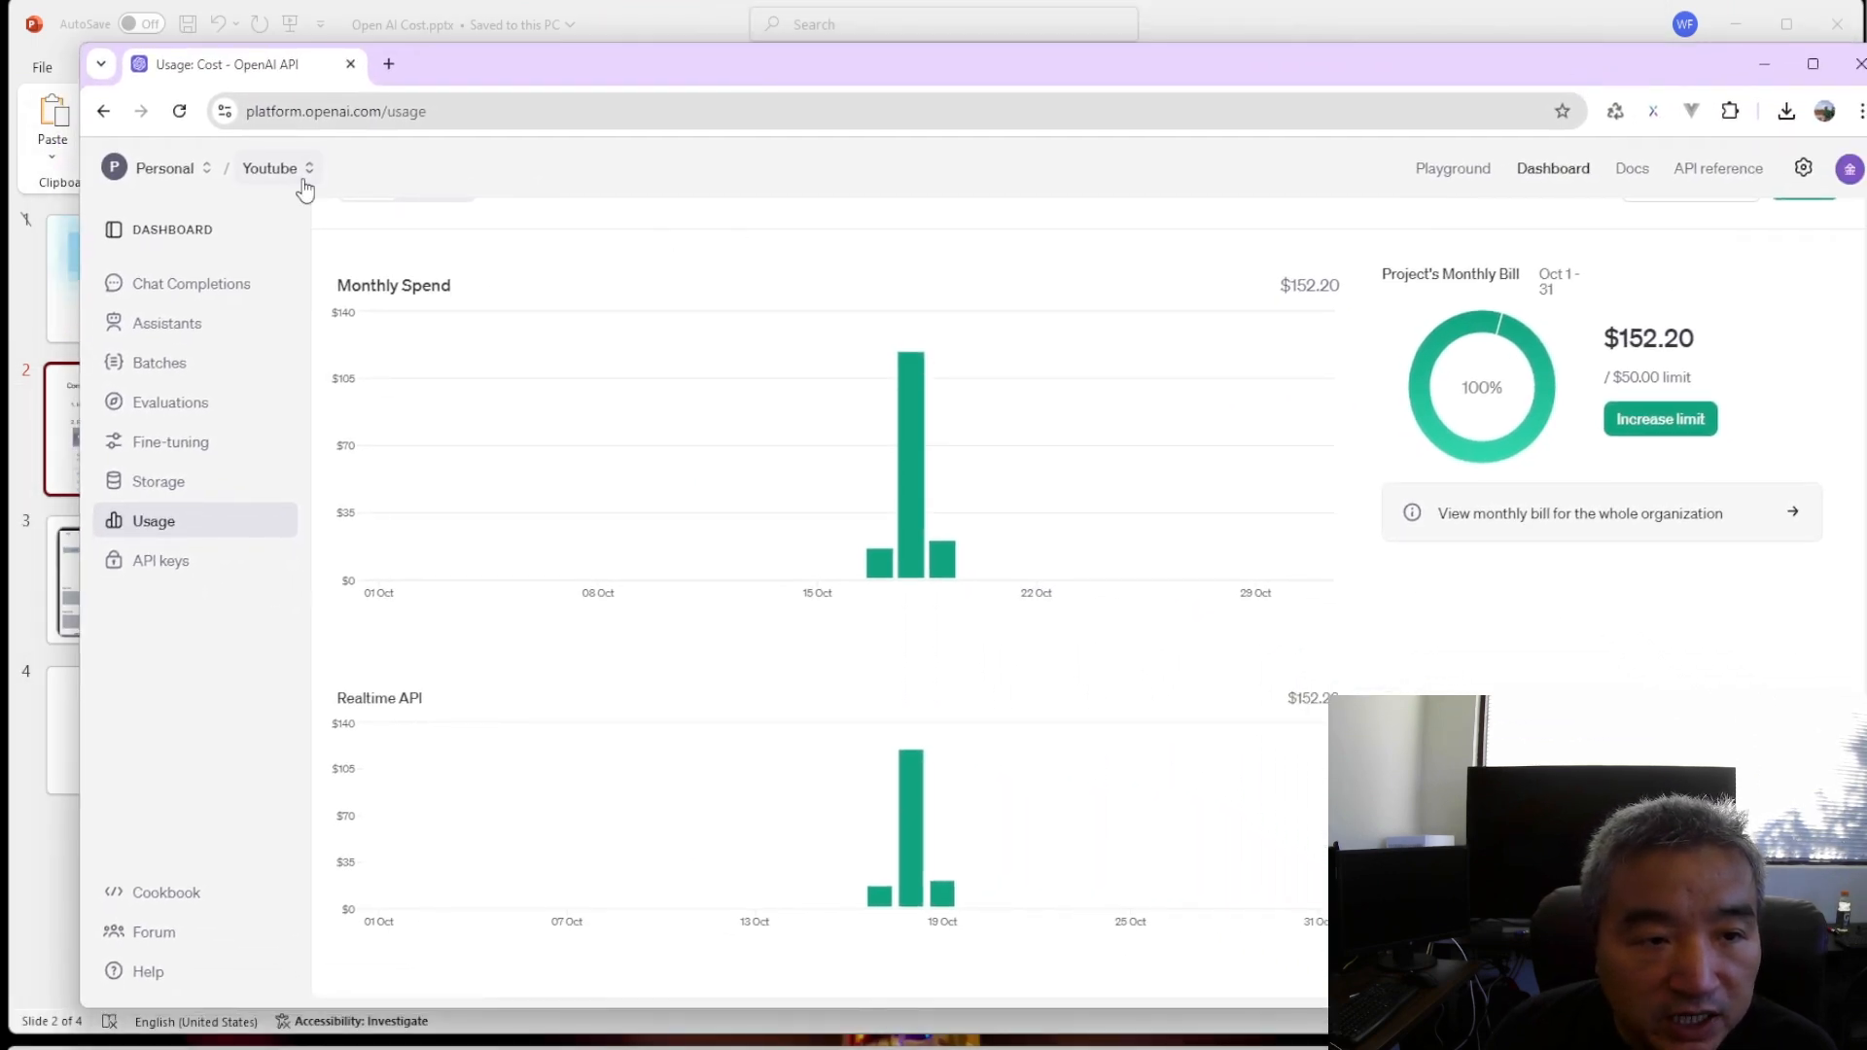
Switch to the RealtimeAPICostTest1 project and select its $2.32 monthly bill.
{"action": "left_click", "coordinate": [275, 168]}
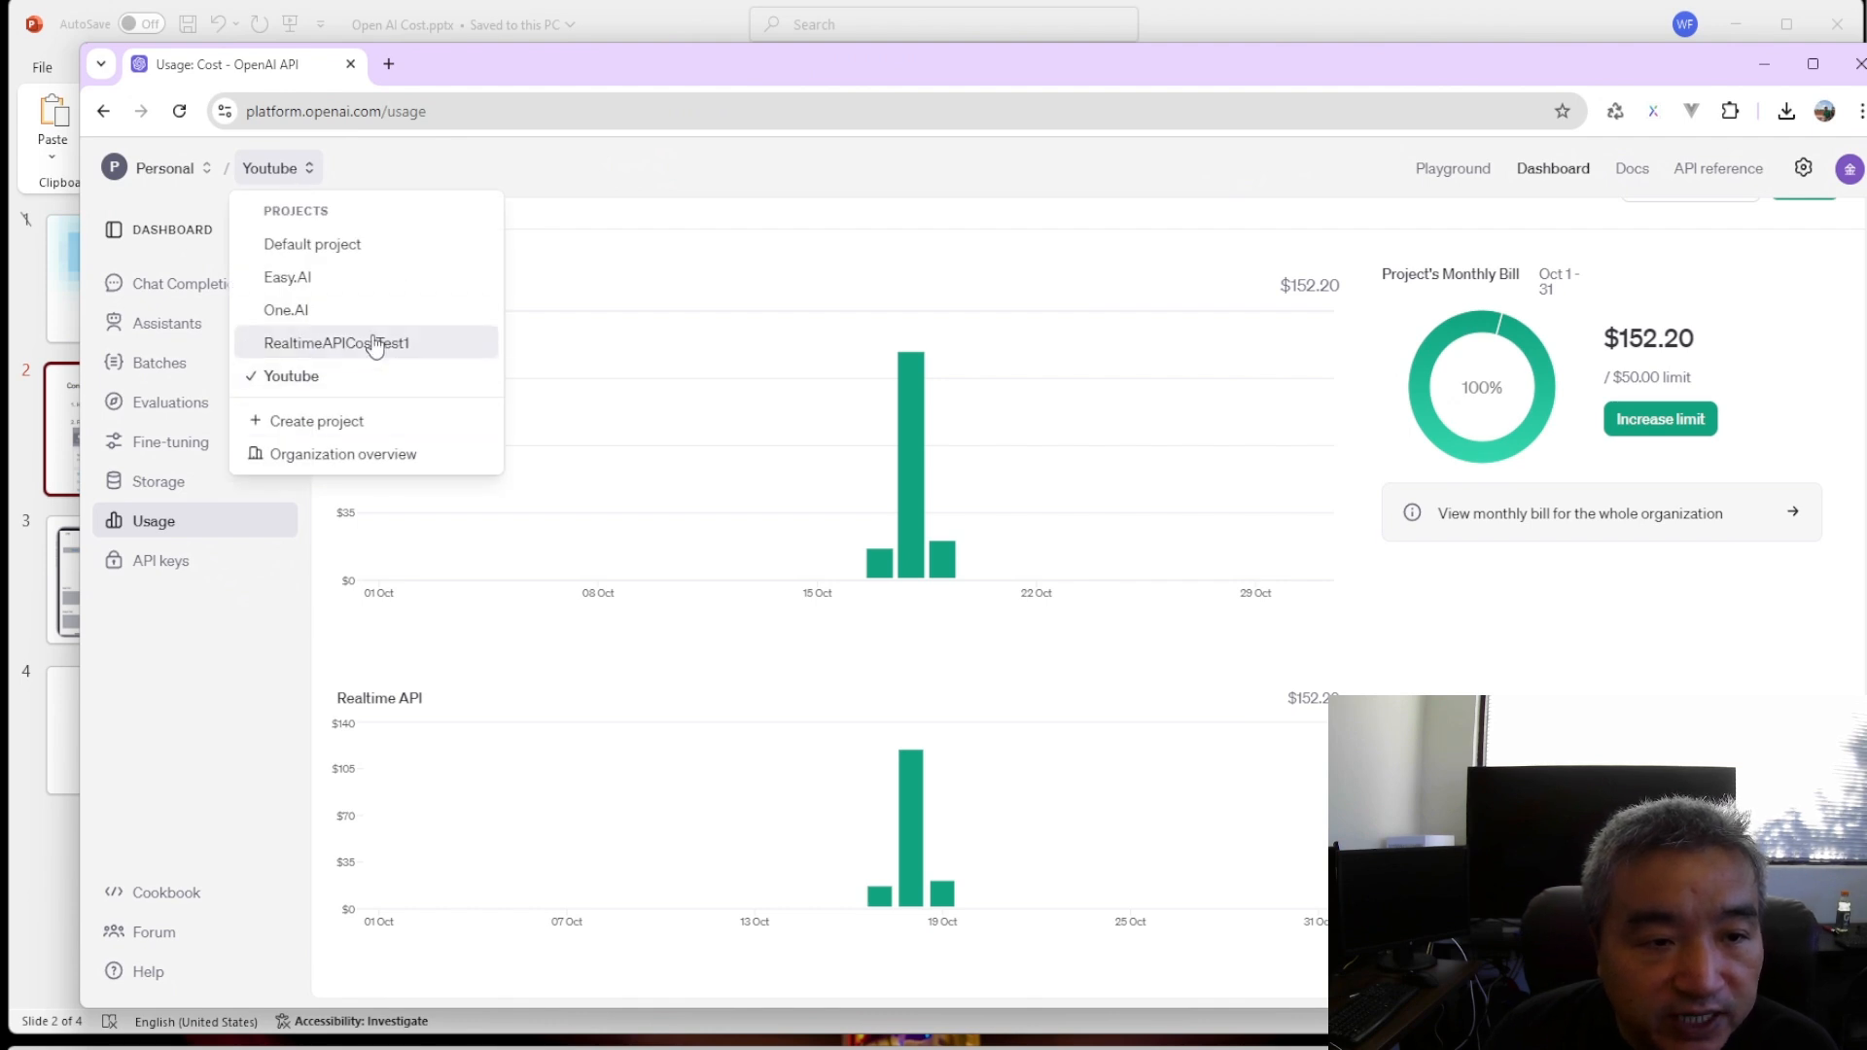
{"action": "left_click", "coordinate": [335, 343]}
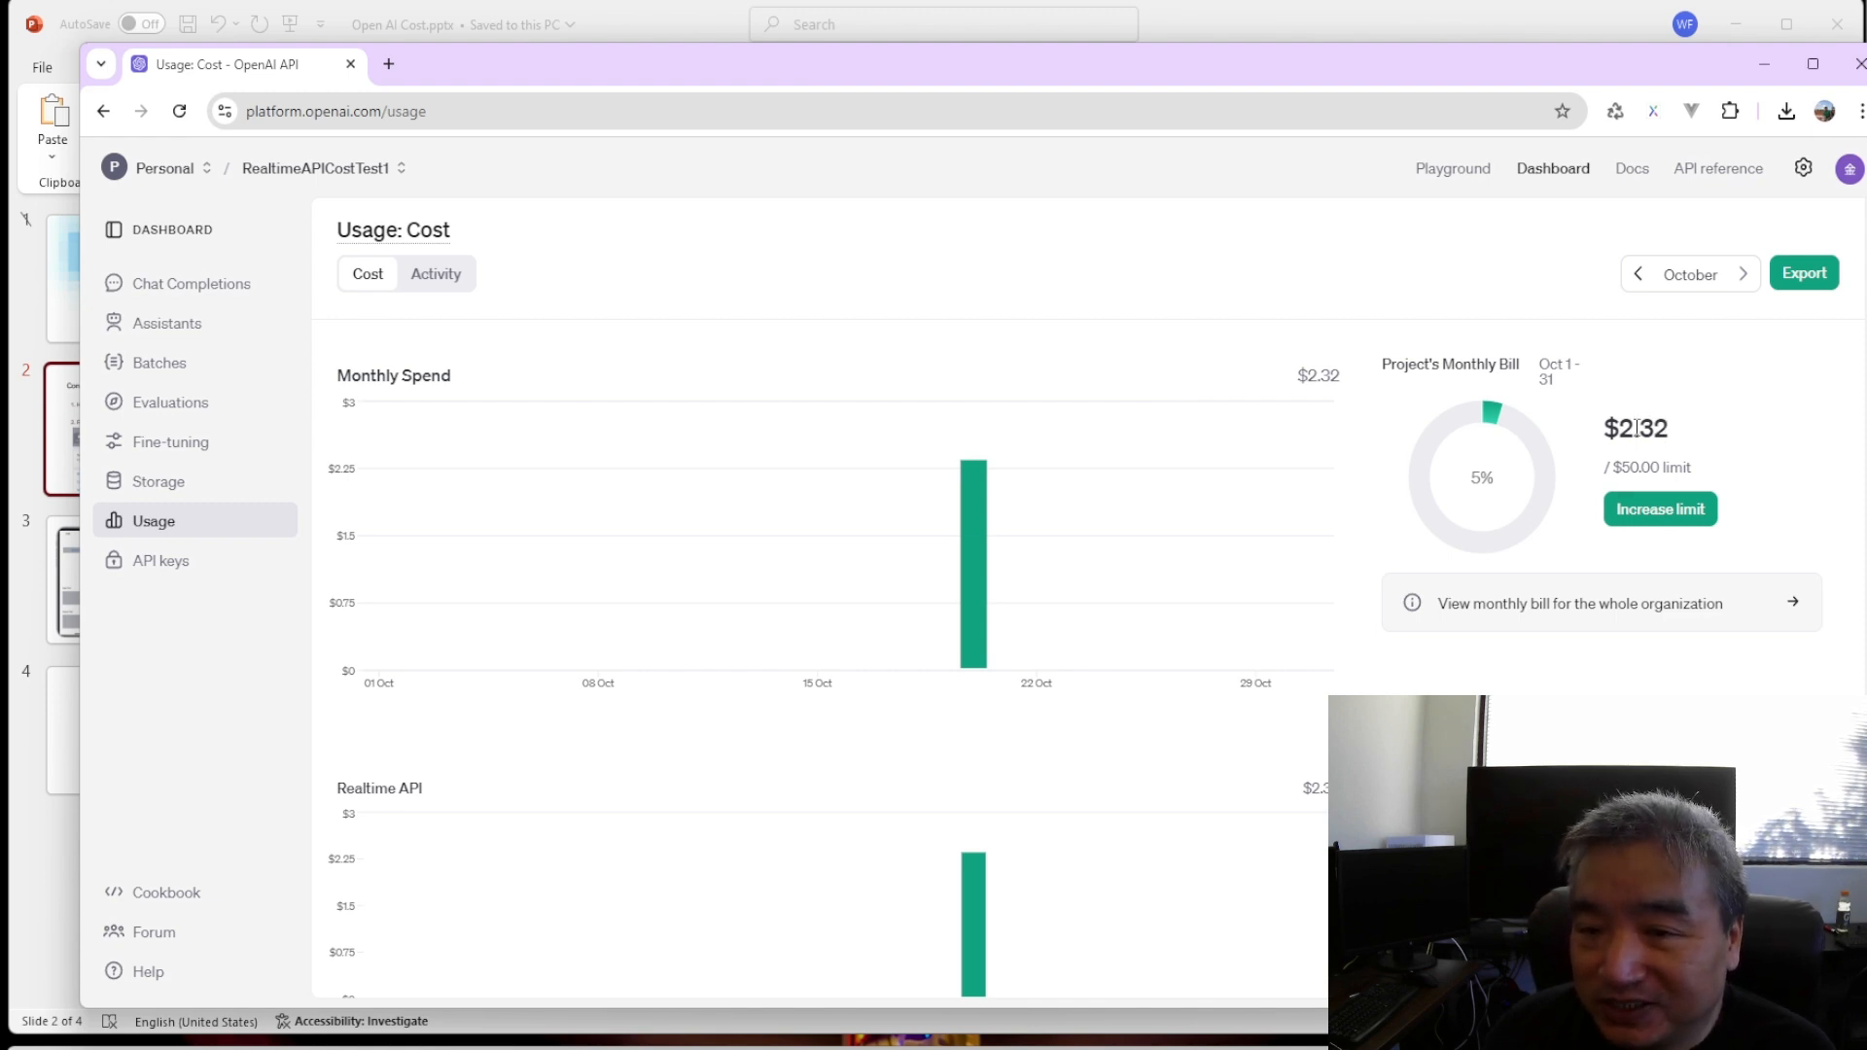
{"action": "double_click", "coordinate": [1653, 427]}
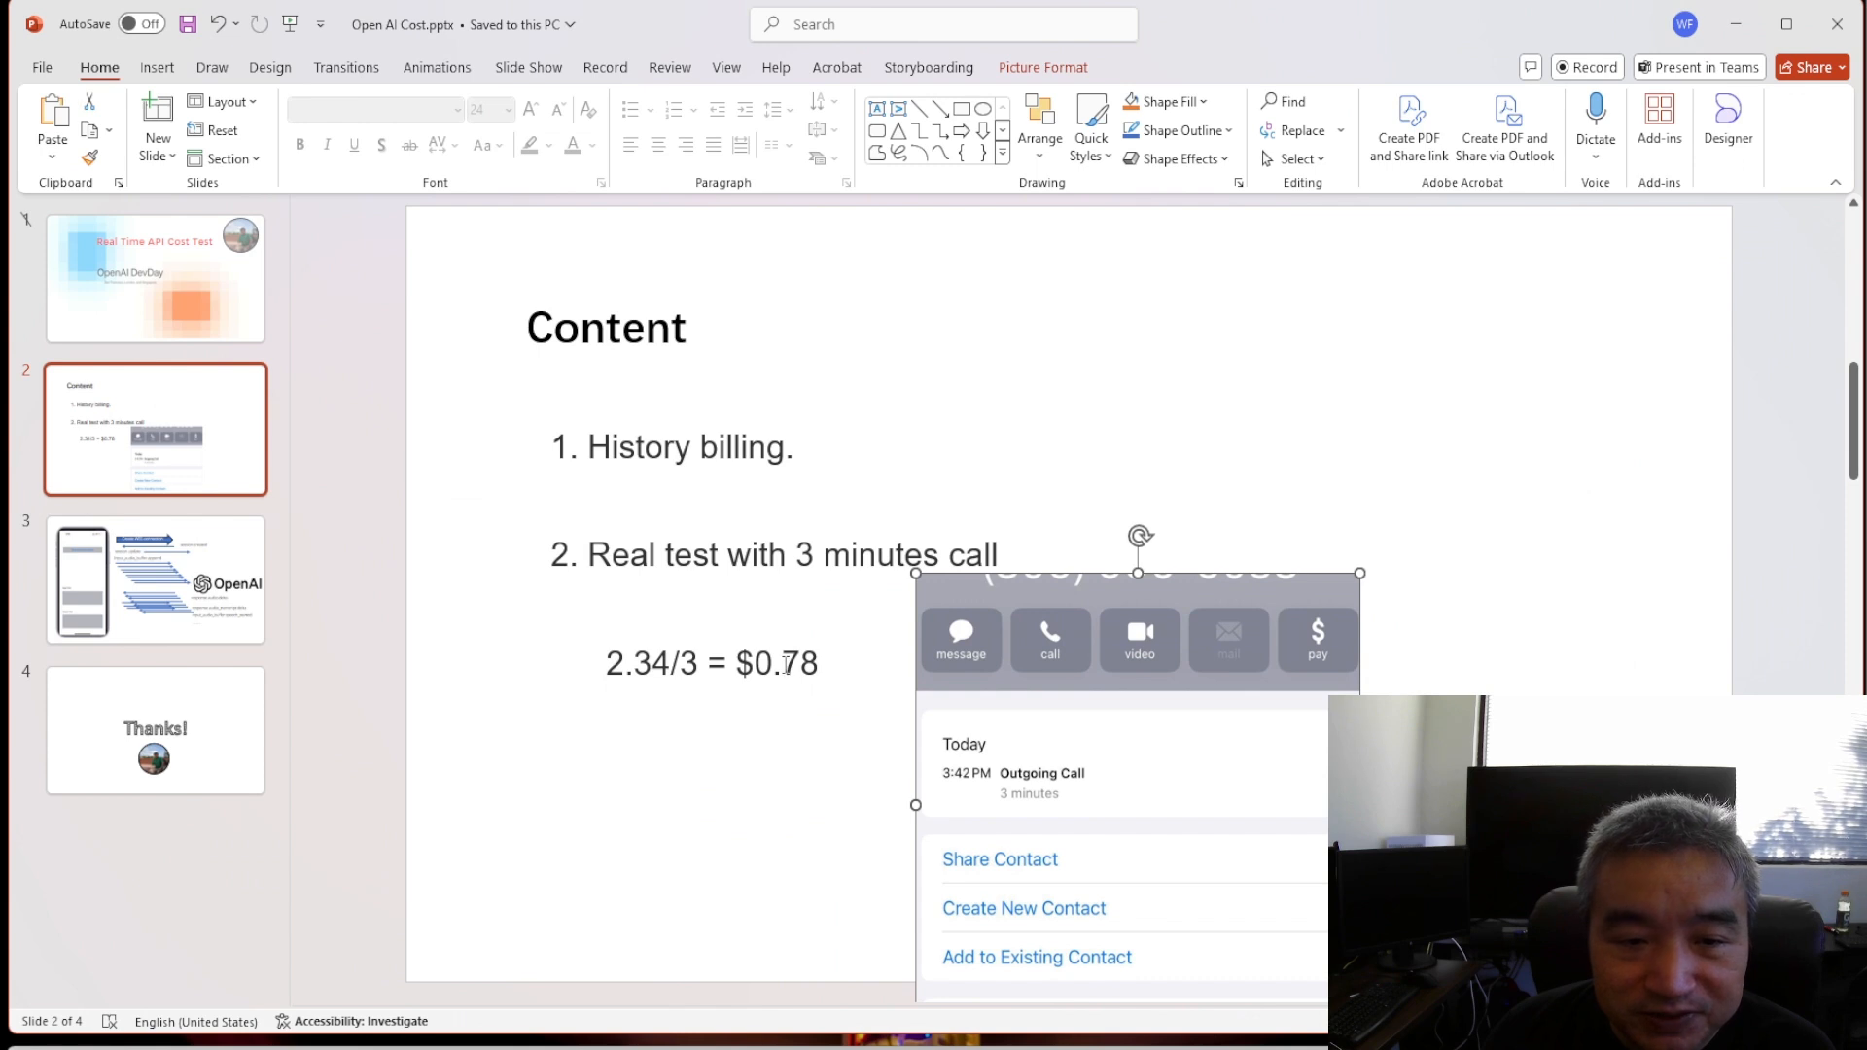
{"action": "double_click", "coordinate": [797, 663]}
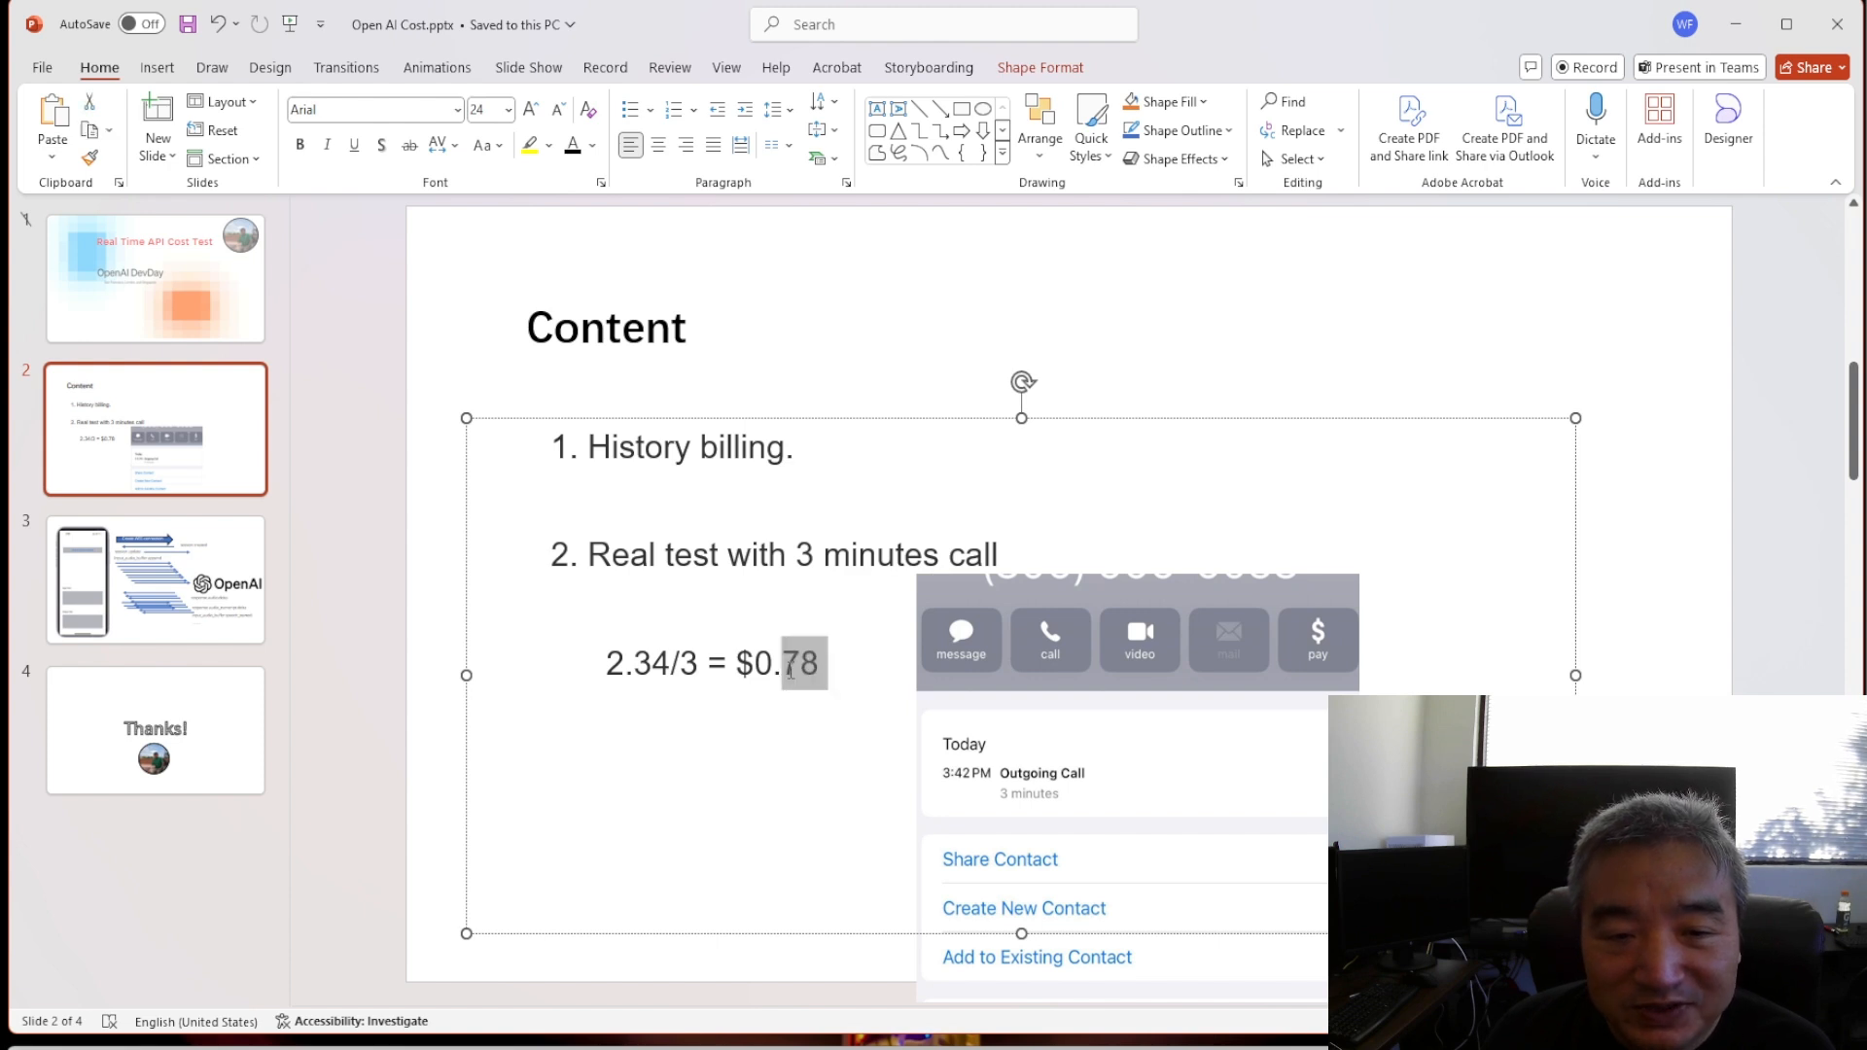
{"action": "mouse_move", "coordinate": [823, 704]}
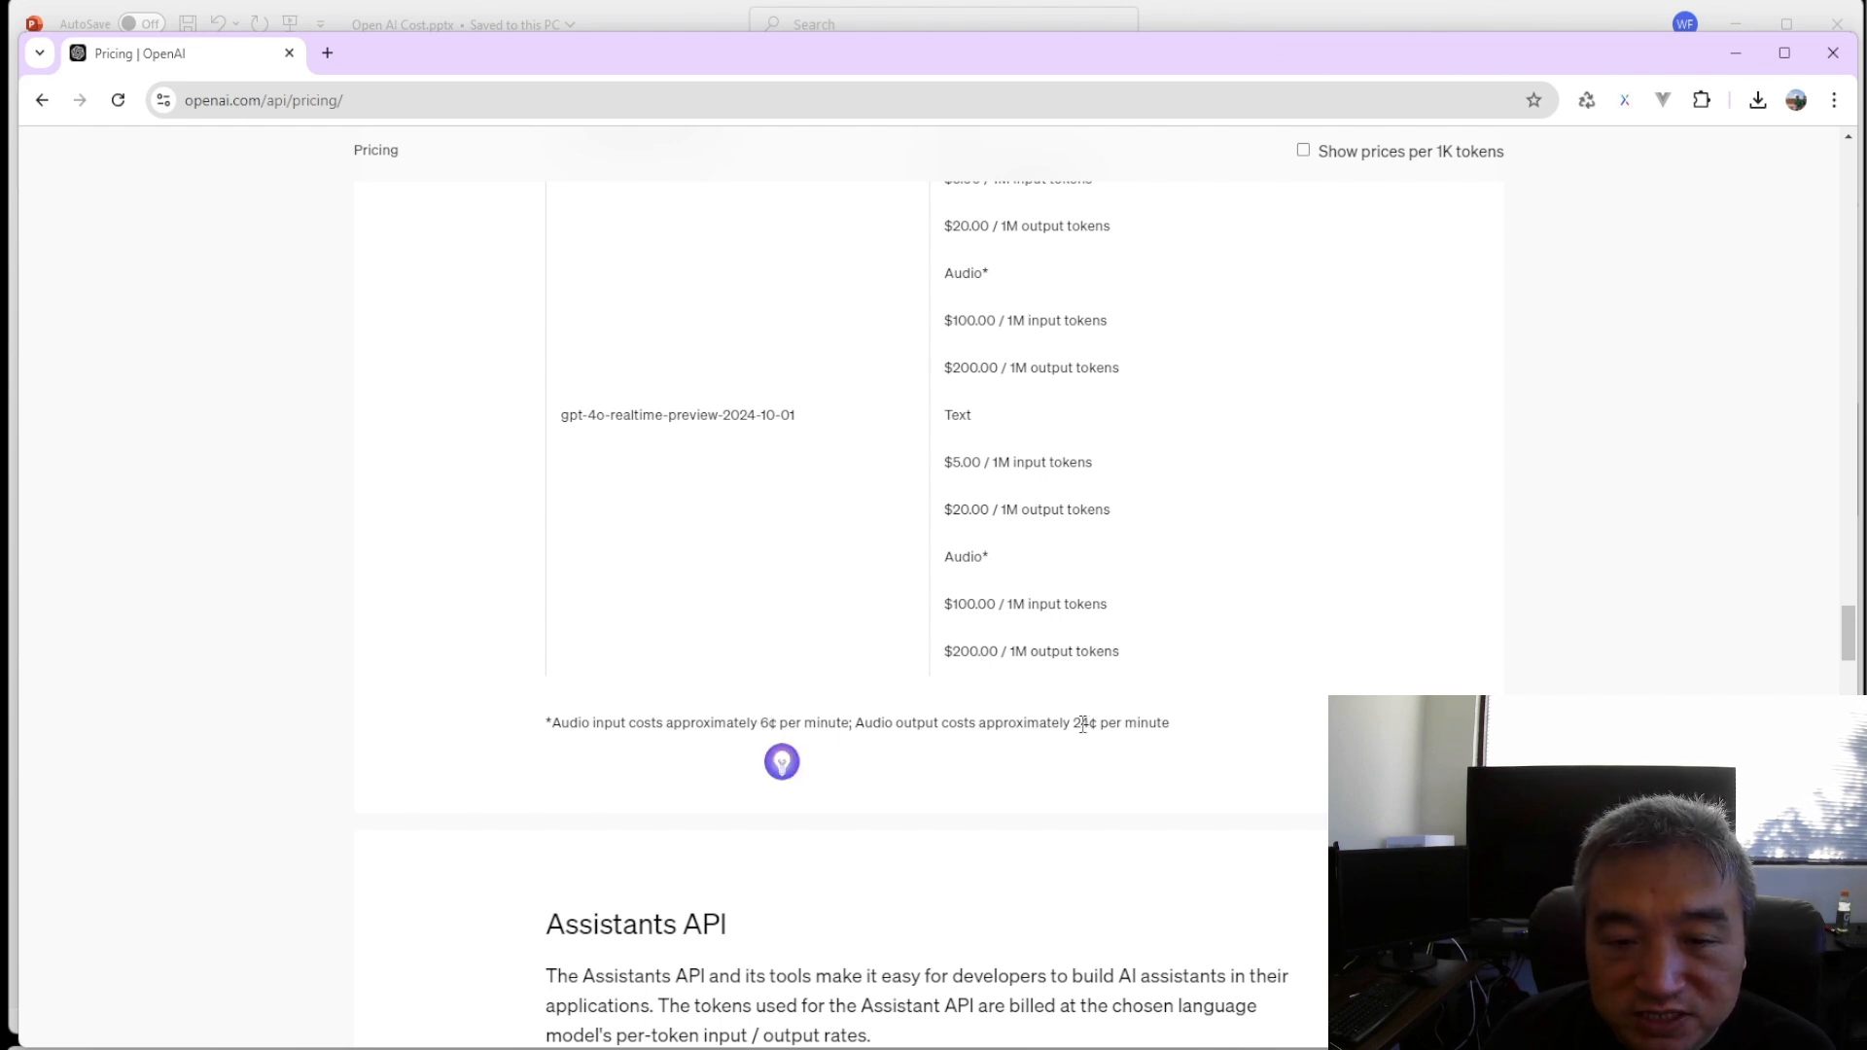
{"action": "mouse_move", "coordinate": [1235, 531]}
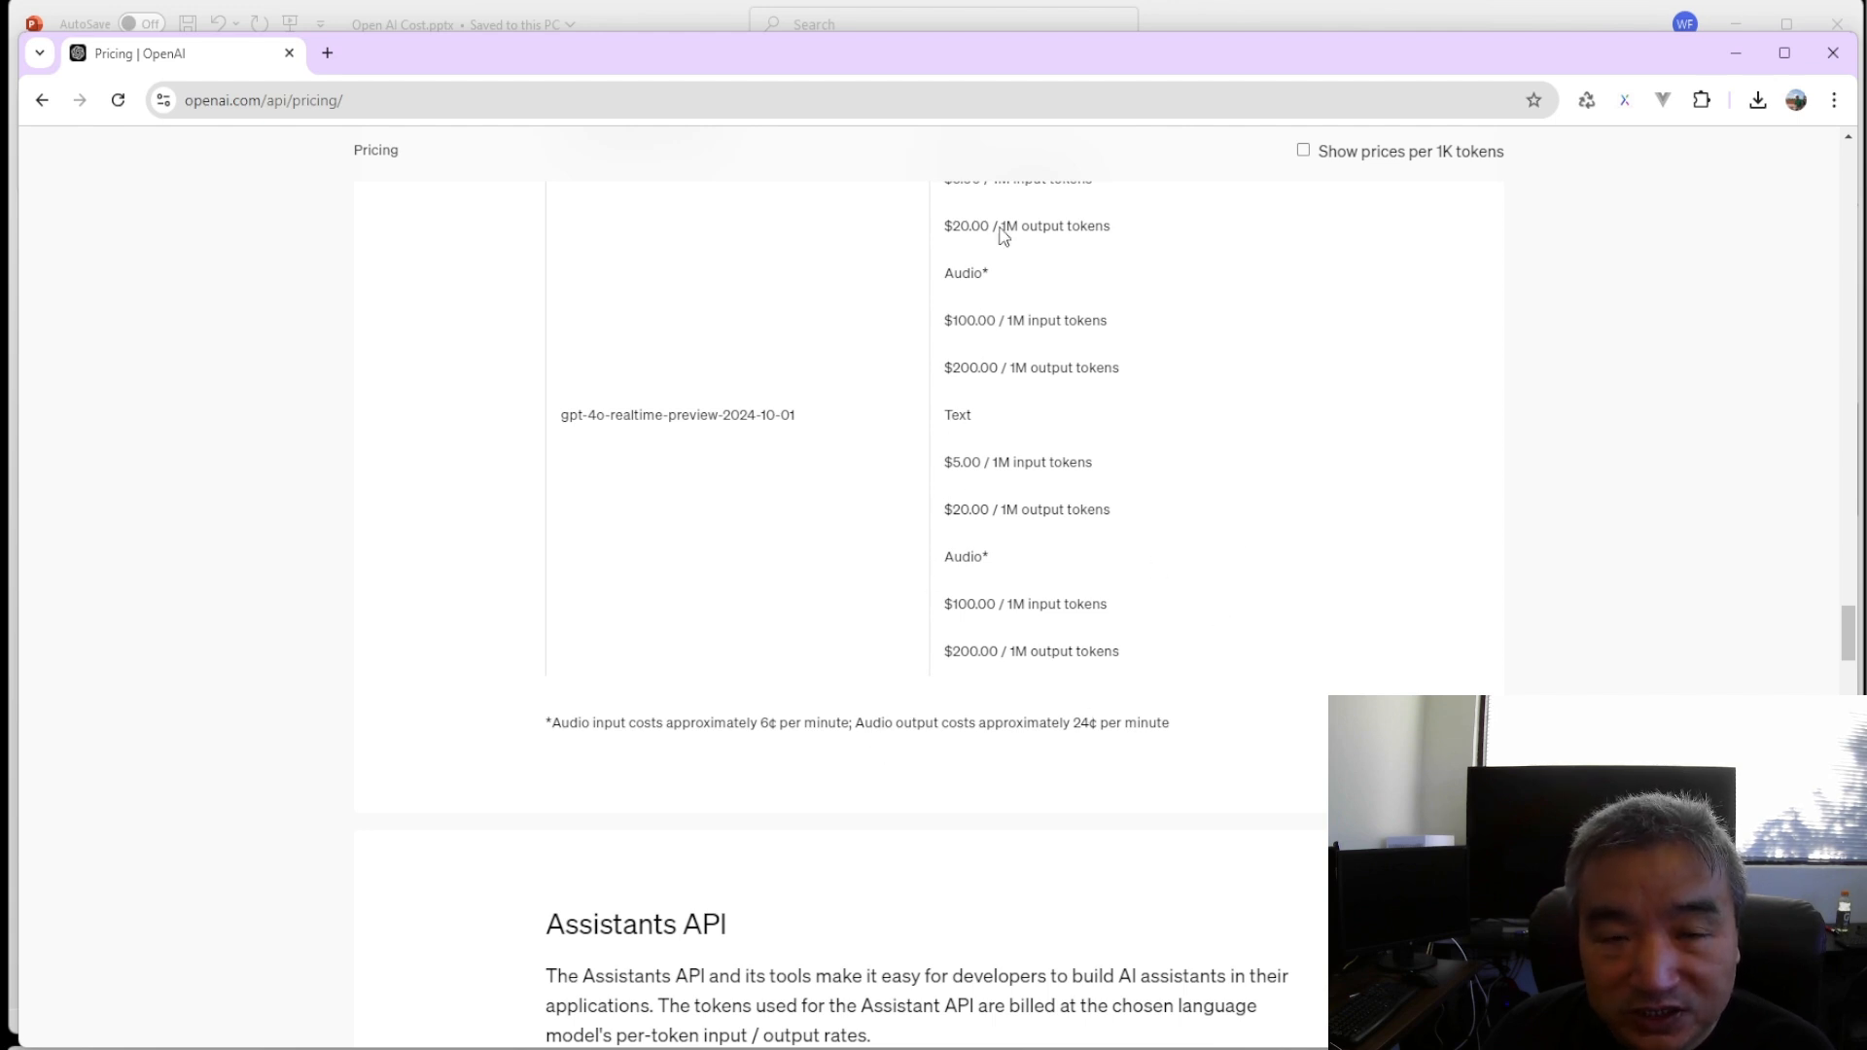
{"action": "mouse_move", "coordinate": [950, 723]}
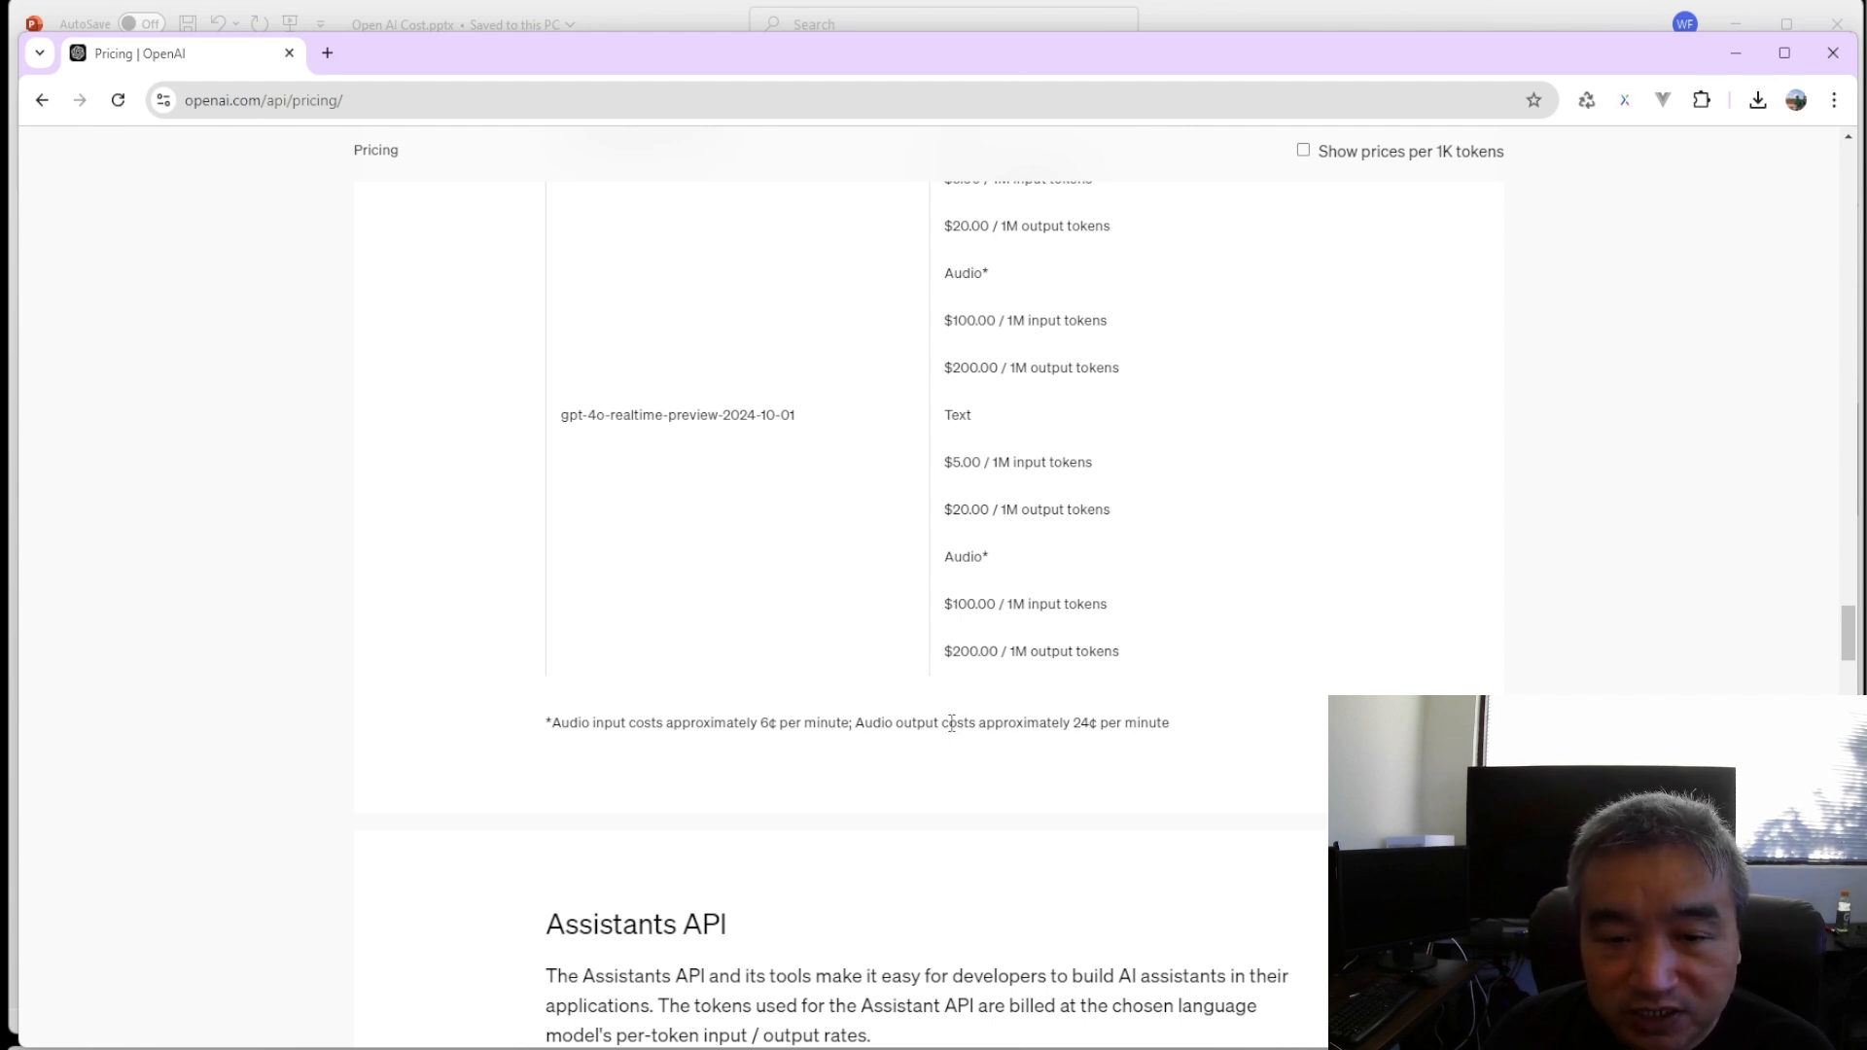
Select the pricing footnote: audio about 6¢ per input minute, 24¢ per output minute.
{"action": "left_click_drag", "start_coordinate": [922, 722], "coordinate": [1169, 722]}
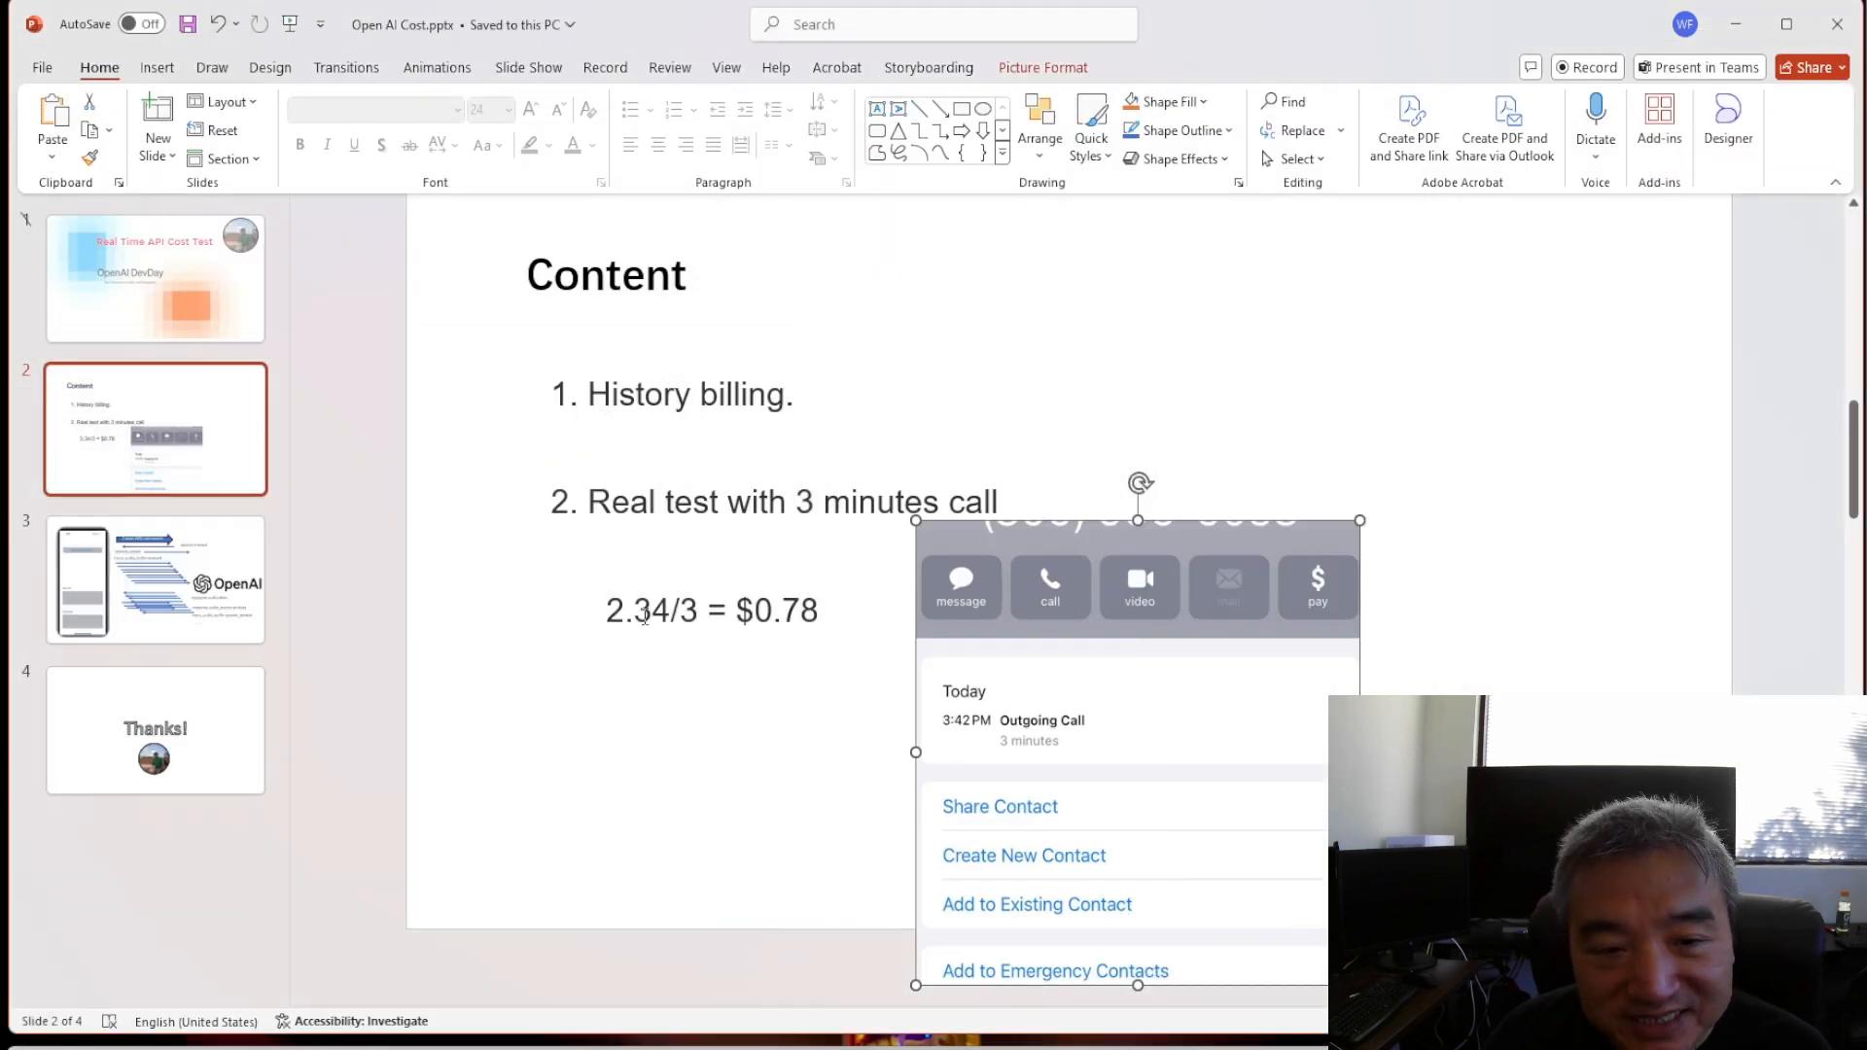
Place the cursor after the $0.78 result in the call cost text box.
{"action": "left_click", "coordinate": [710, 610]}
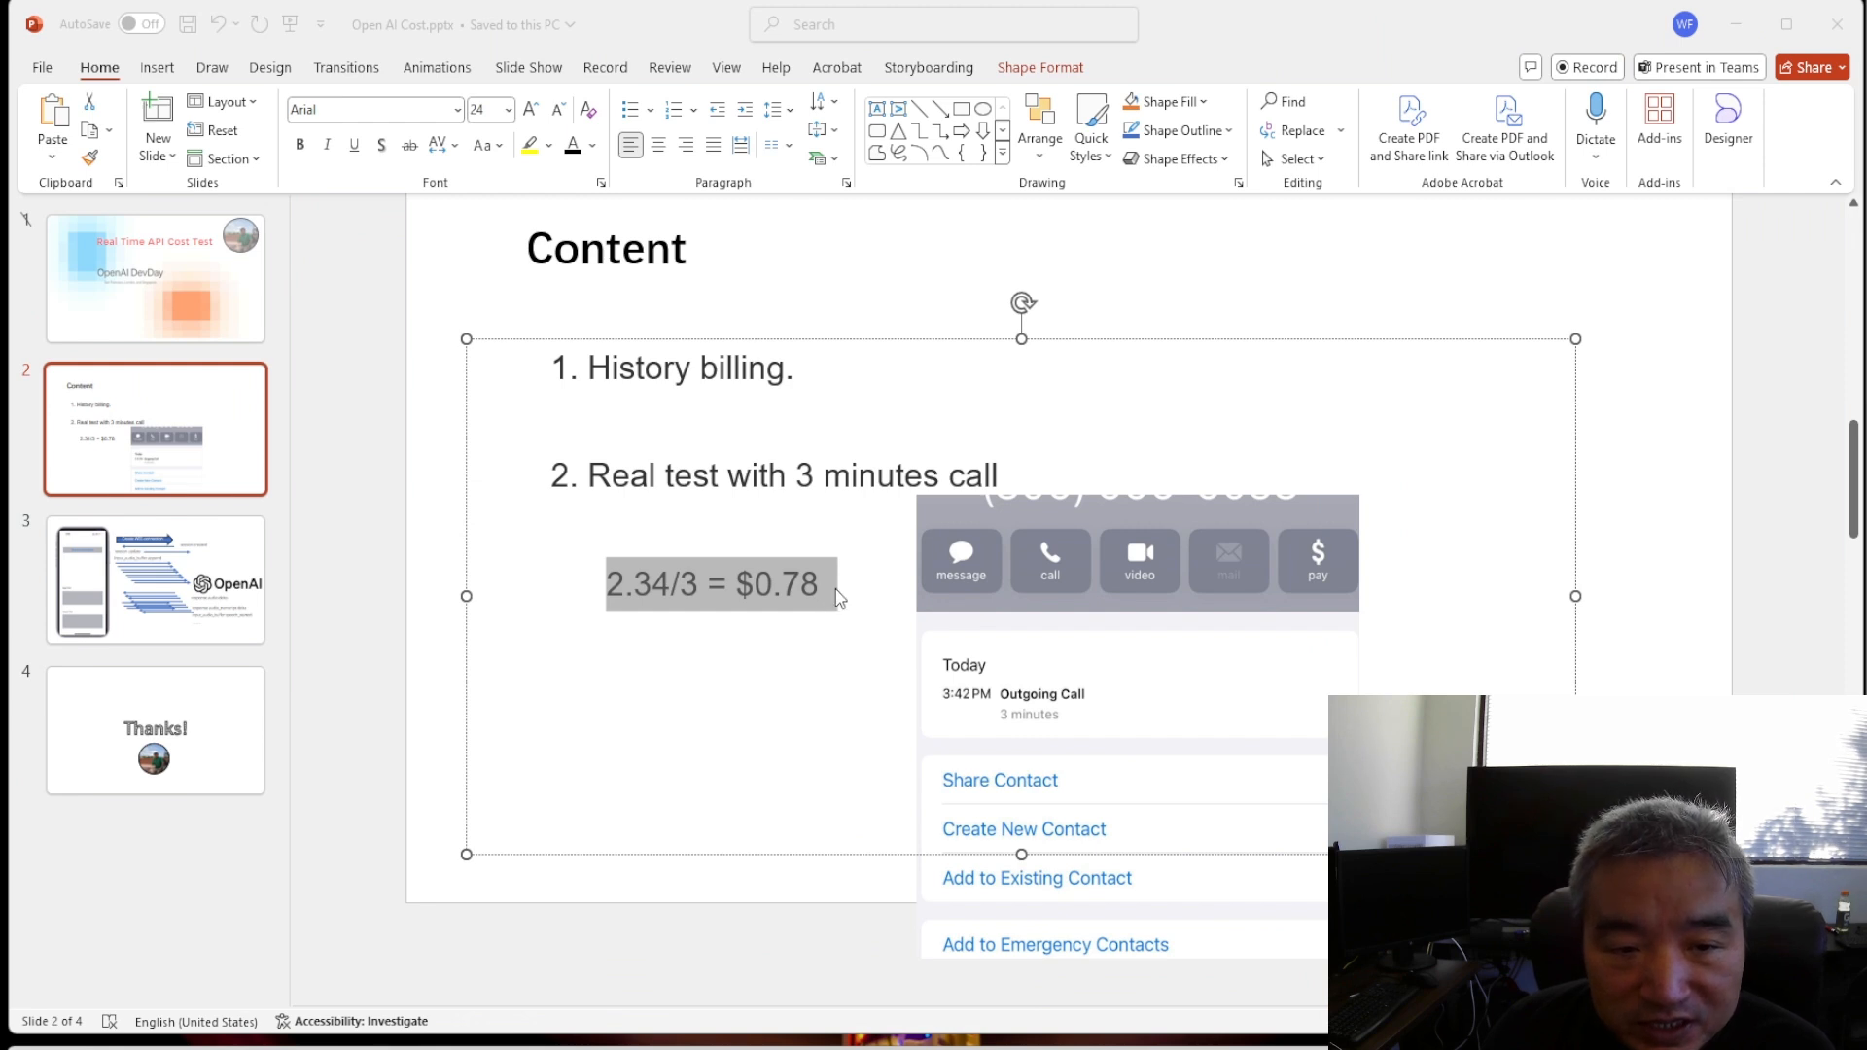
{"action": "left_click", "coordinate": [827, 583]}
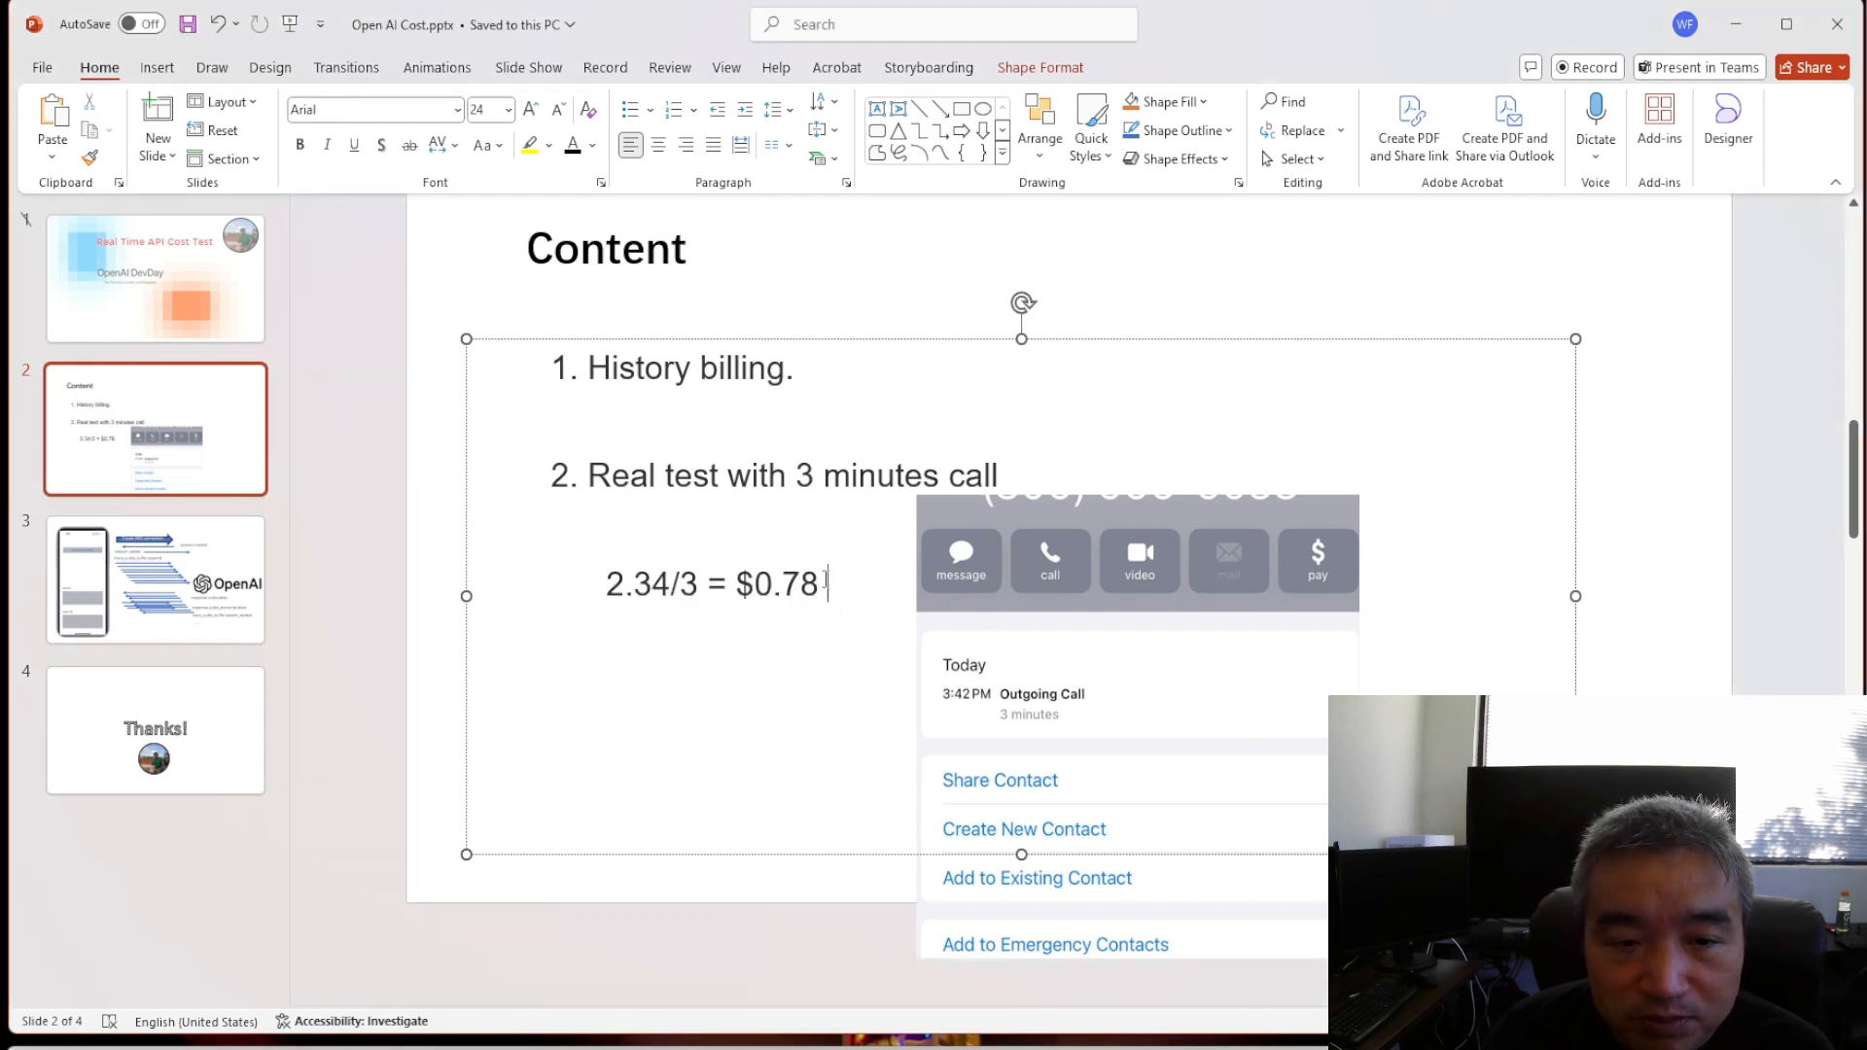
{"action": "scroll", "scroll_direction": "down", "scroll_amount": 3}
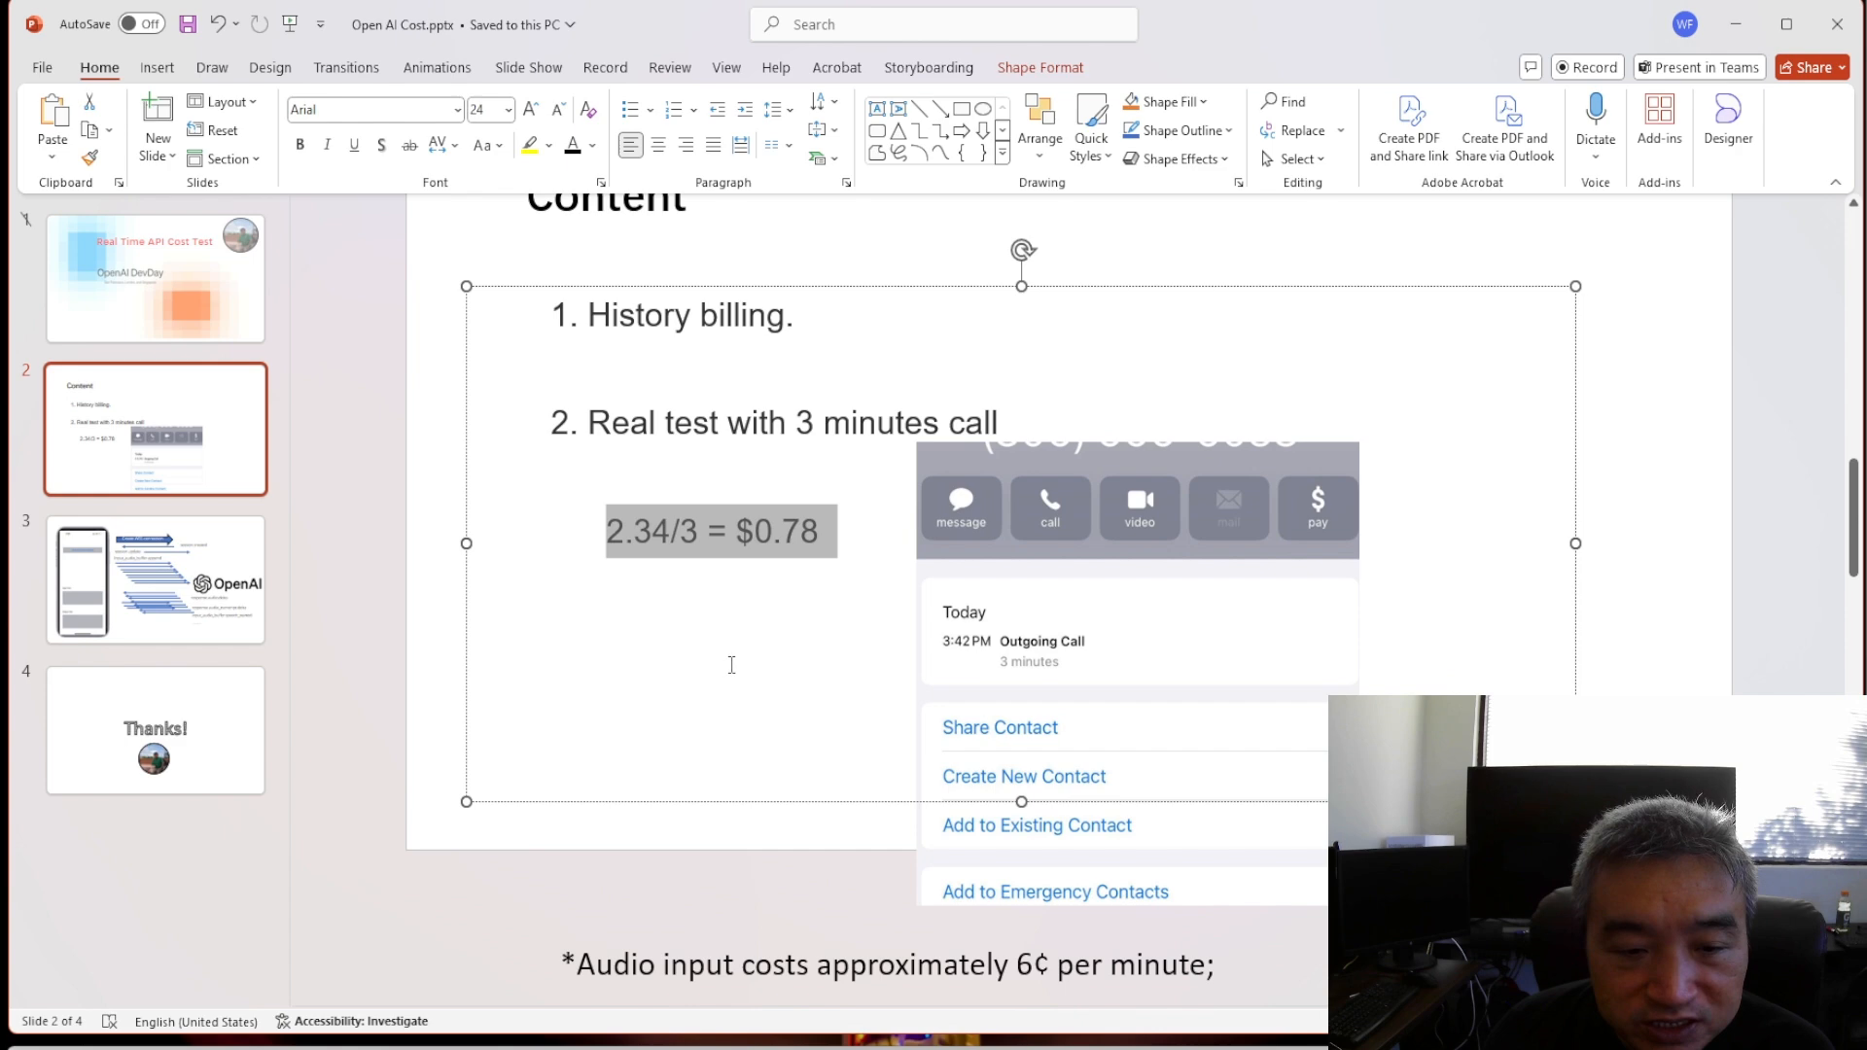